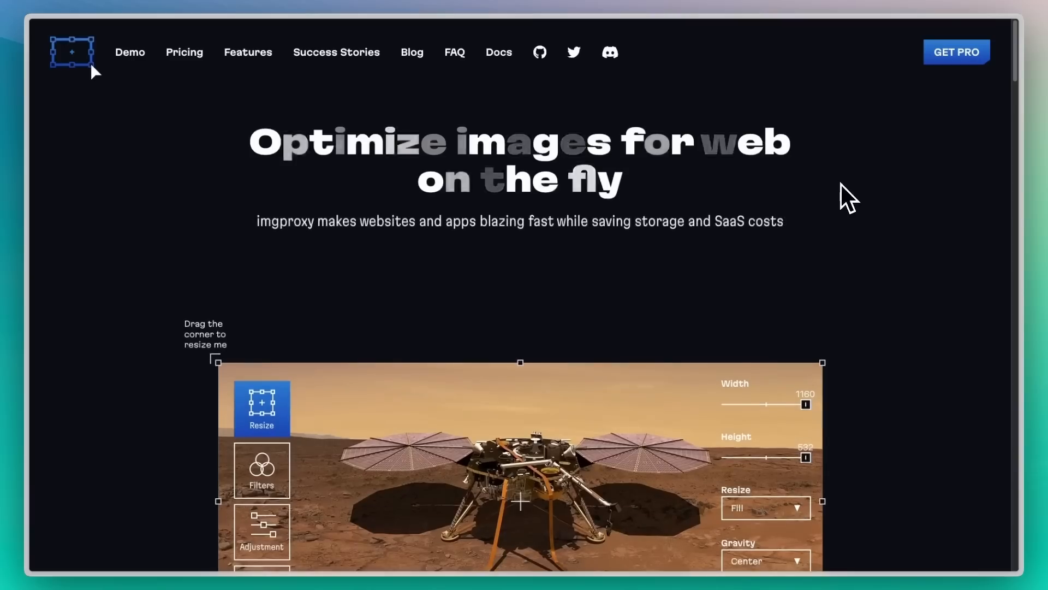
Note under 'server' on the whiteboard: 'post -> prepare images' and 'get -> serve images'
scroll(down, 3)
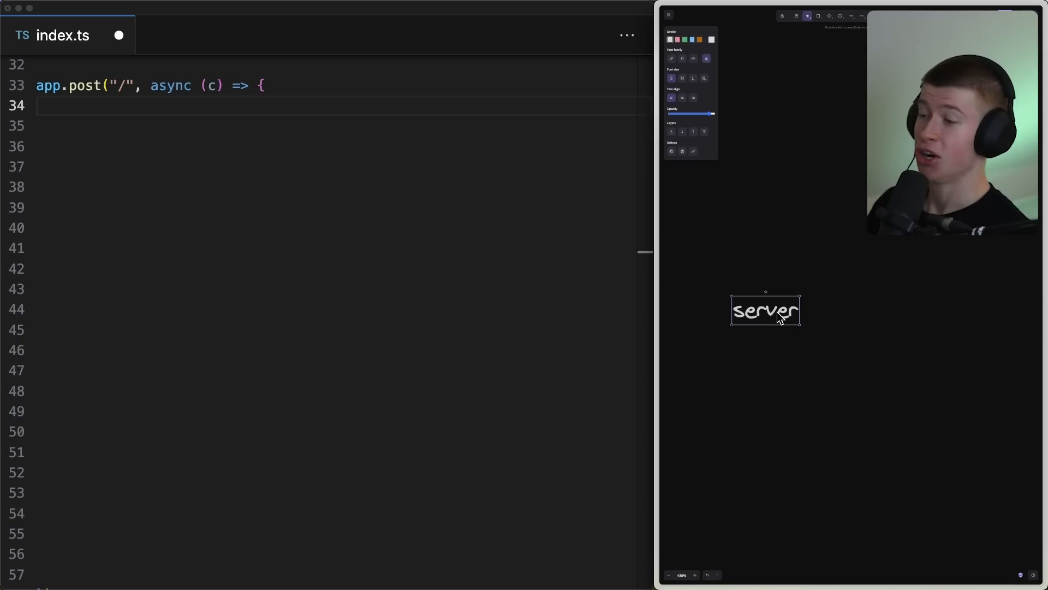
click(740, 358)
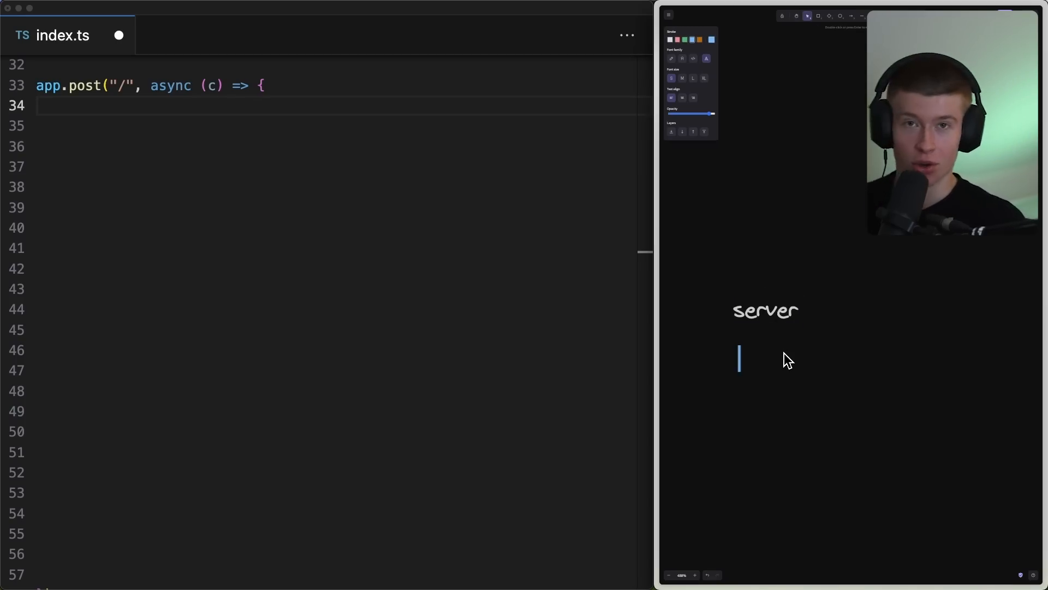
text(post ->)
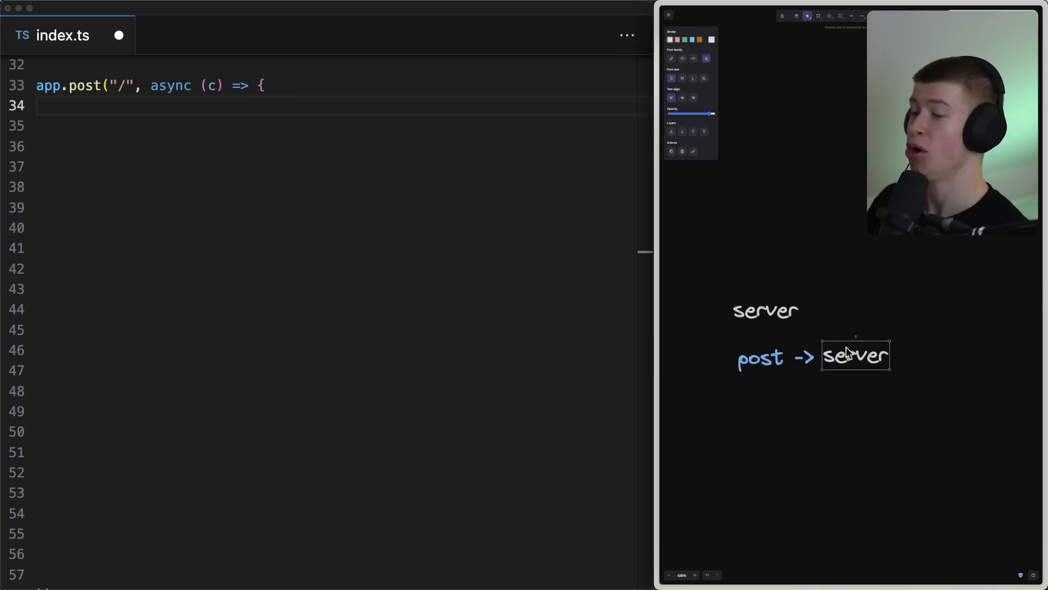
text(prepare image)
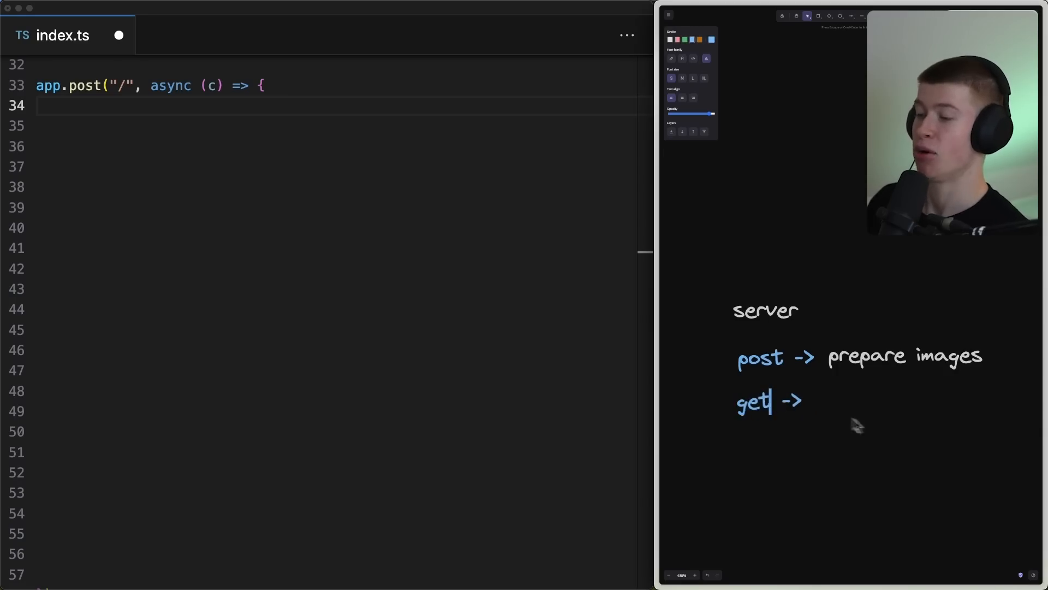
text(serve images)
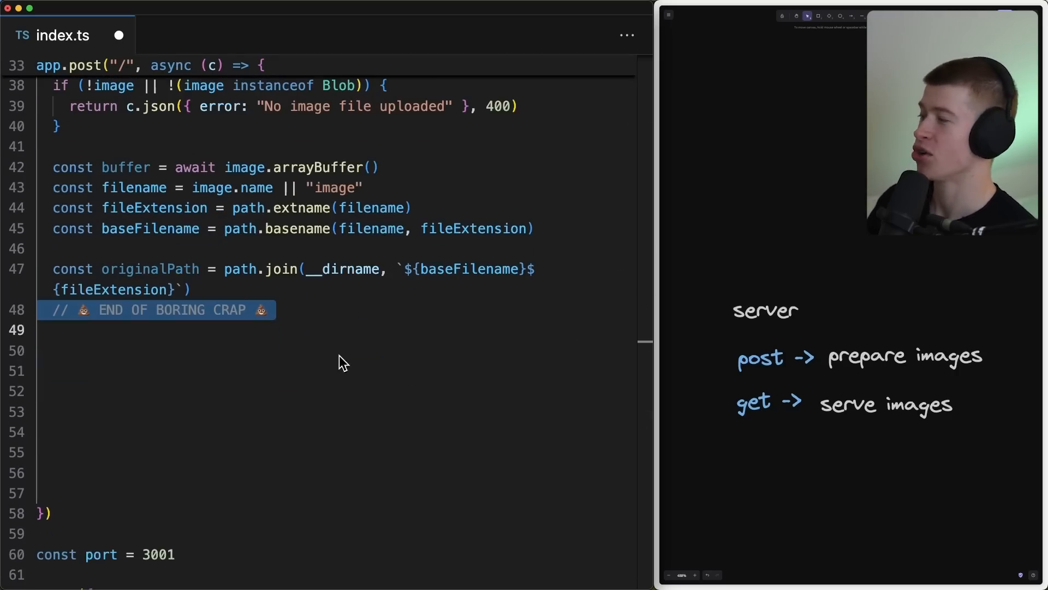
mouse_move(282, 374)
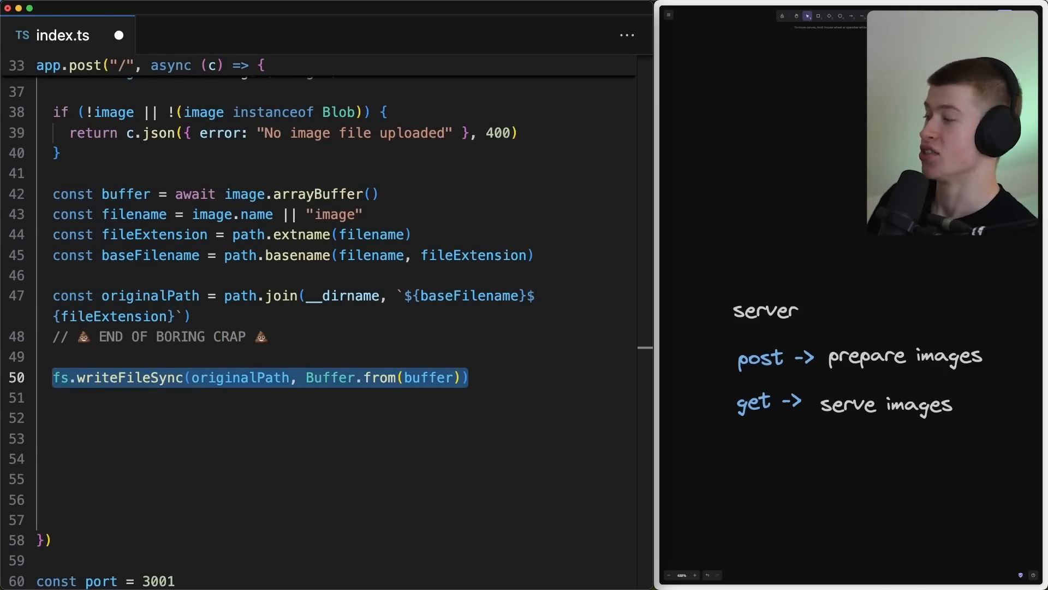
Add const thumbnailBuffer = await sharp(Buffer.from(buffer)).blur(1).resize(10).toBuffer()
text(const thumbnailBuffer = await sharp(Buffer.from(buffer)).blur(1).resize(10).toBuffer())
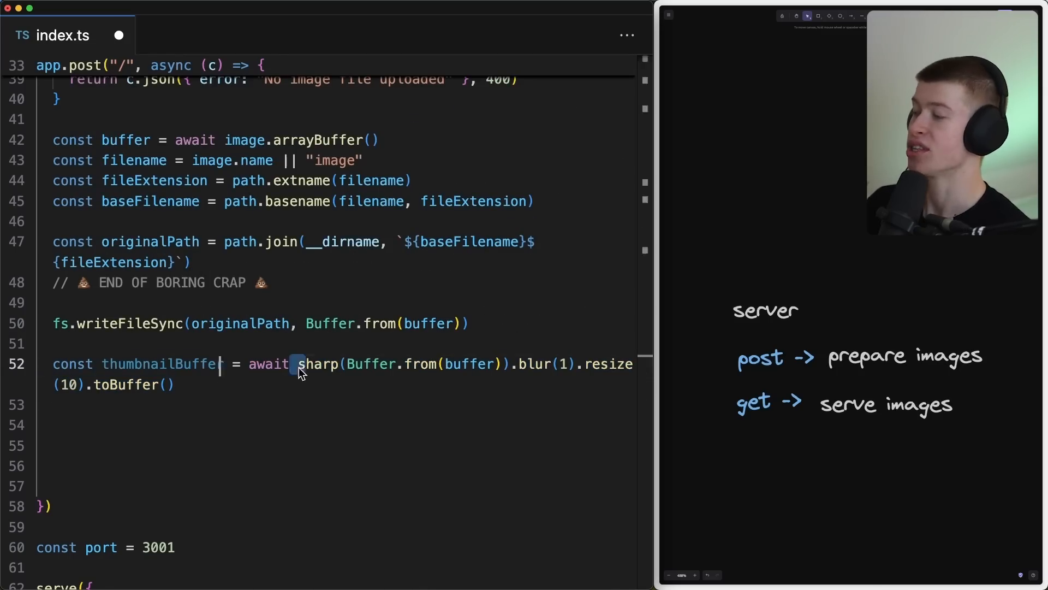
double_click(313, 363)
text(const thumbnailPath = path.join(__dirname, `${baseFilename})
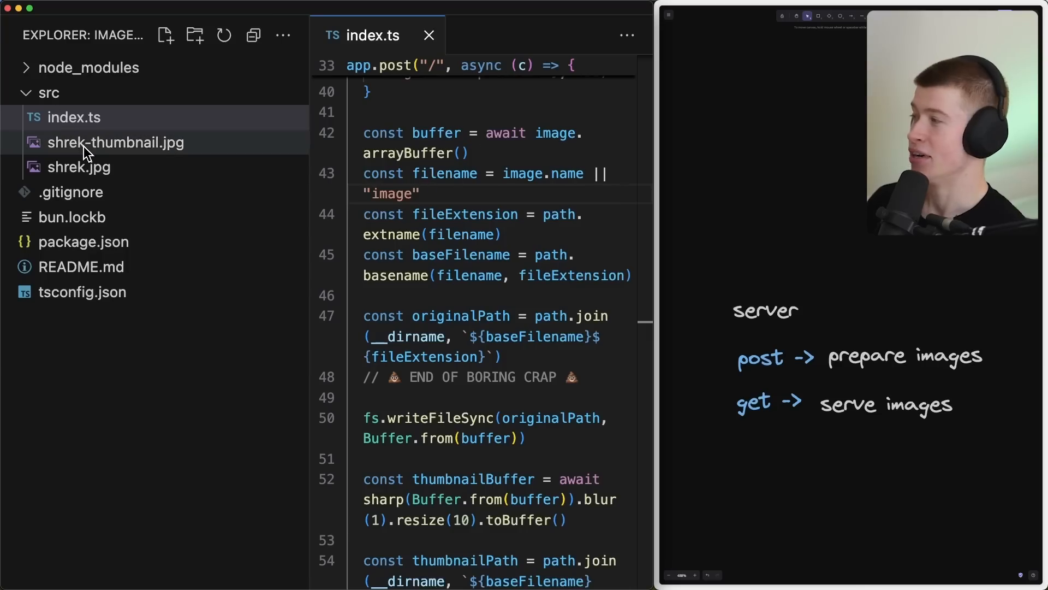
Preview shrek-thumbnail.jpg from src in the Explorer, then preview shrek.jpg
click(114, 142)
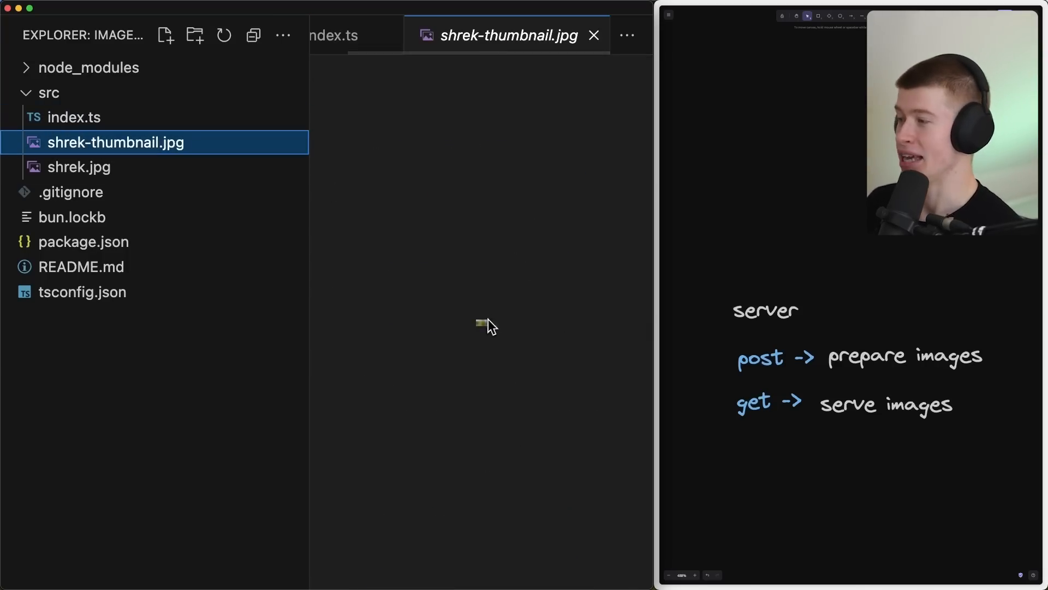
mouse_move(483, 336)
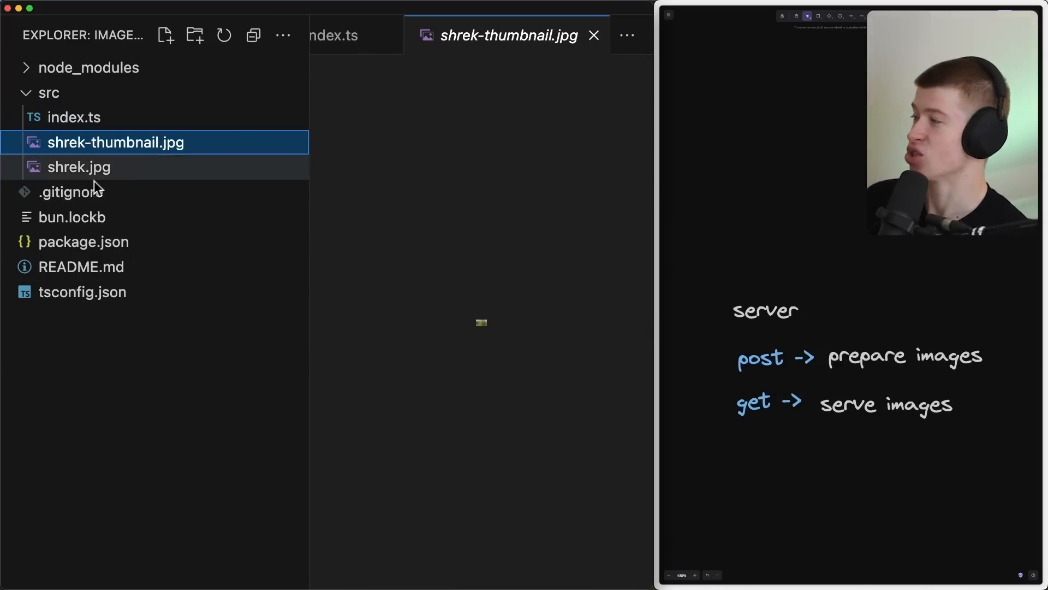
click(78, 167)
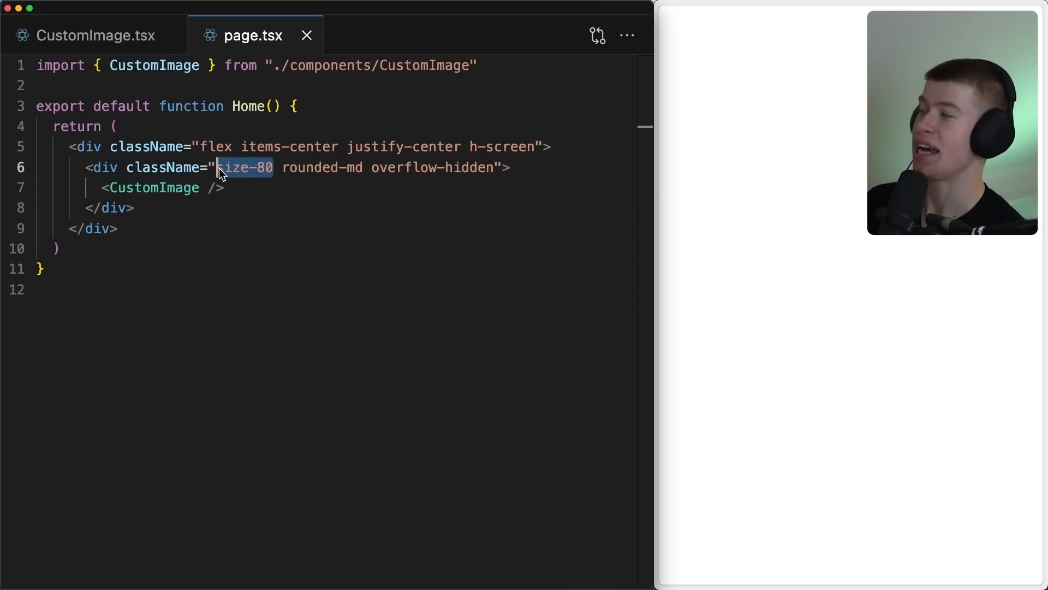
mouse_move(465, 171)
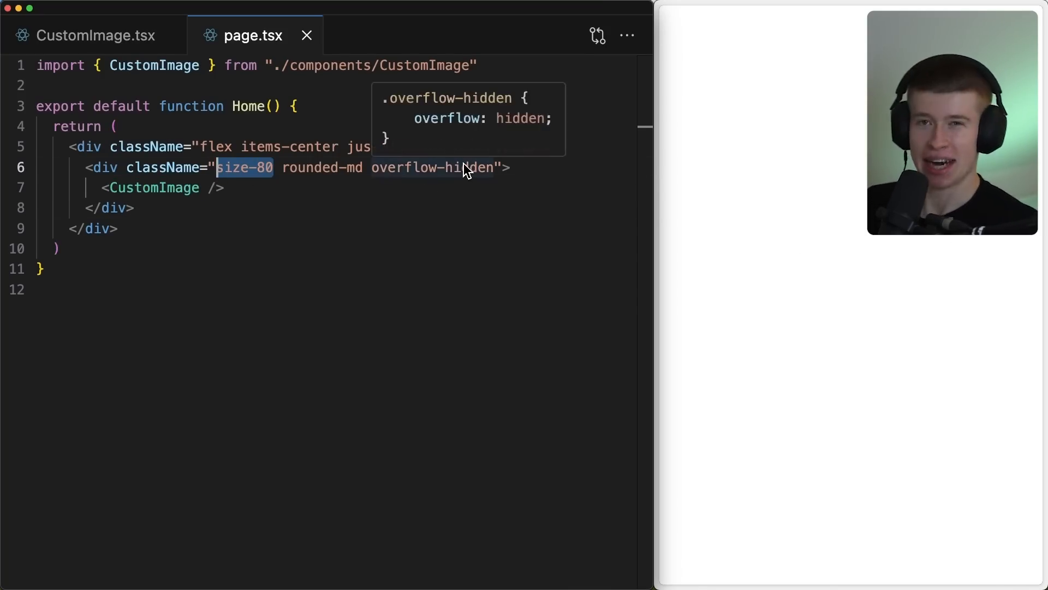
In CustomImage.tsx give the Image sizes="10px", fill, priority, alt="Thumbnail" and src="shrek.jpg"
click(87, 35)
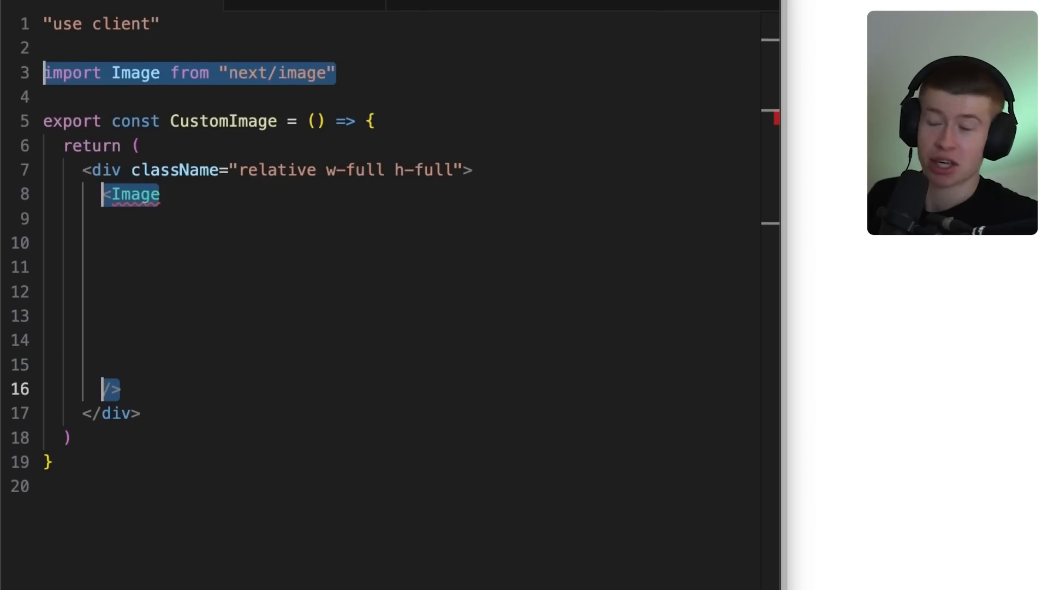
text(sizes="10px")
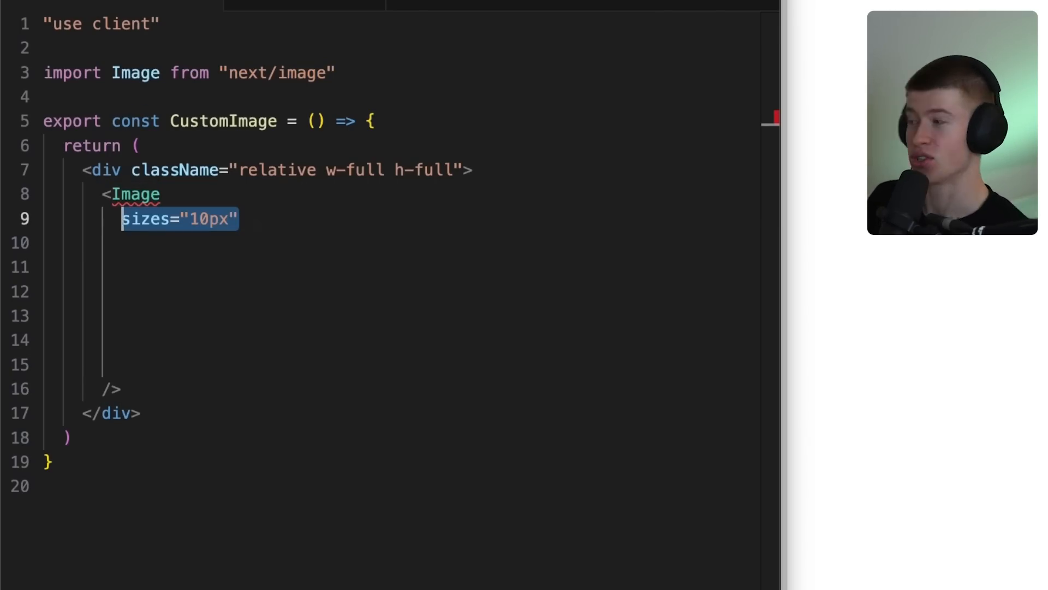
text(fill)
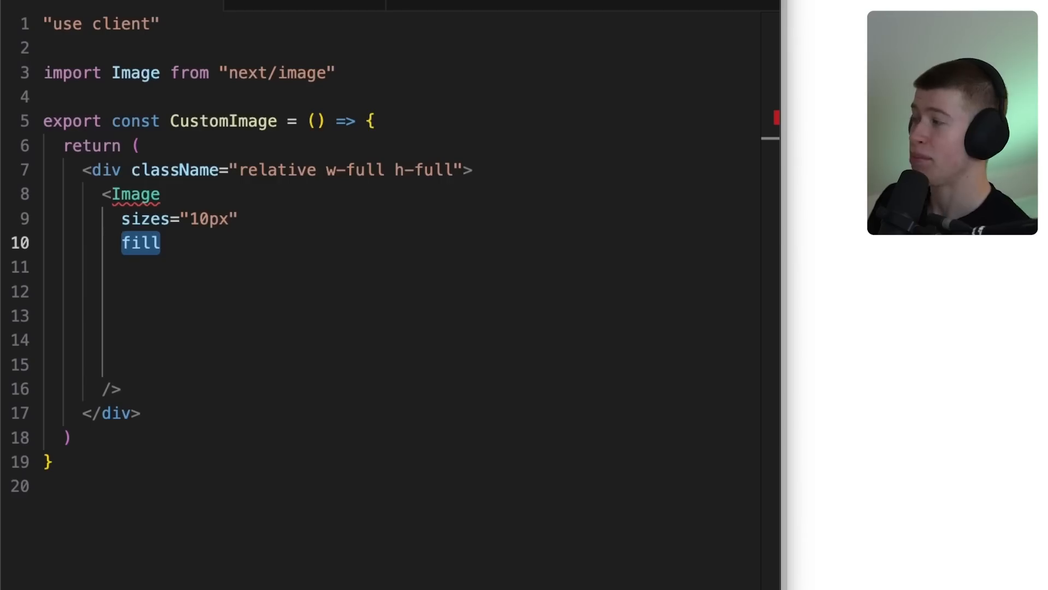
text(priority)
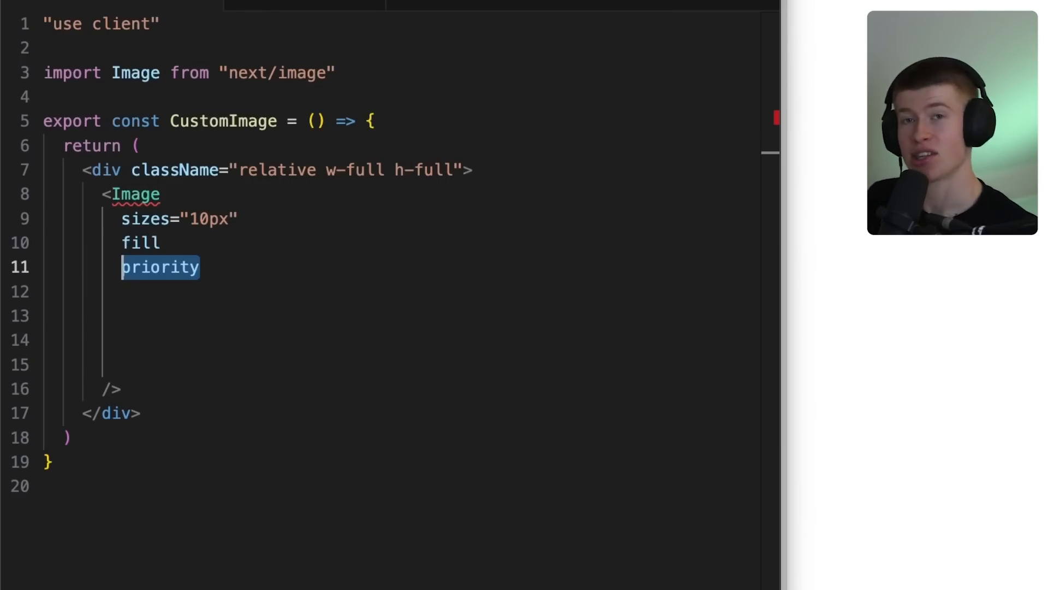
text(alt="Thumbnail")
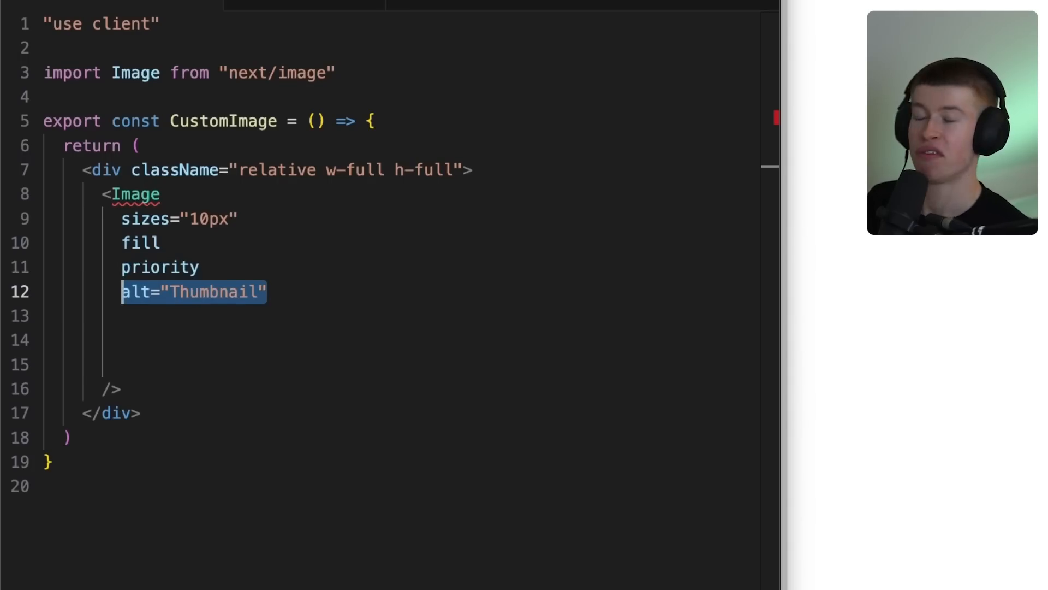
text(src="shrek.jpg")
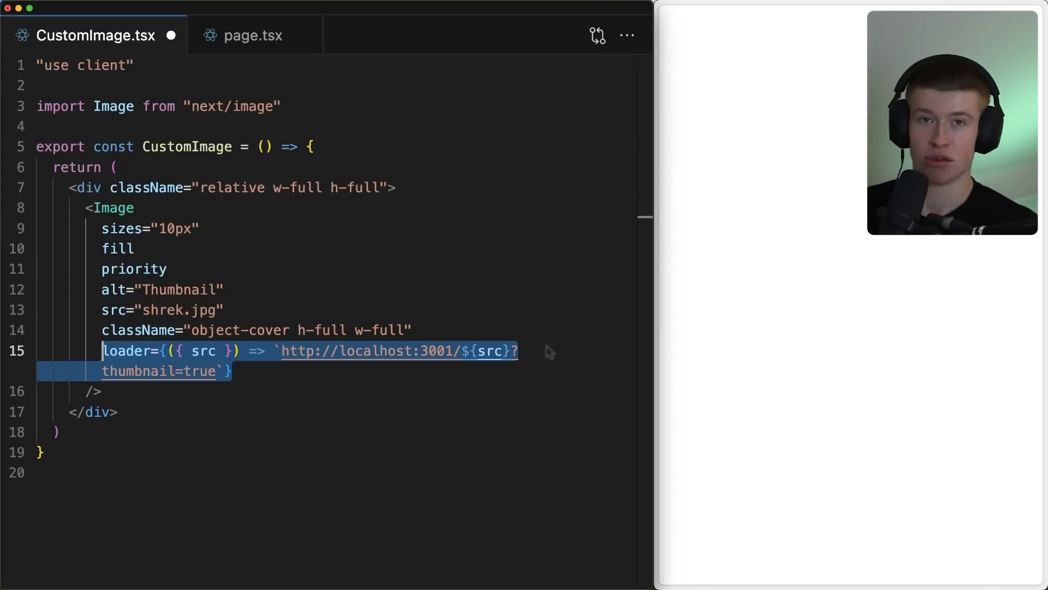
Complete the loader's arguments and highlight the localhost:3001 thumbnail URL it builds
click(177, 352)
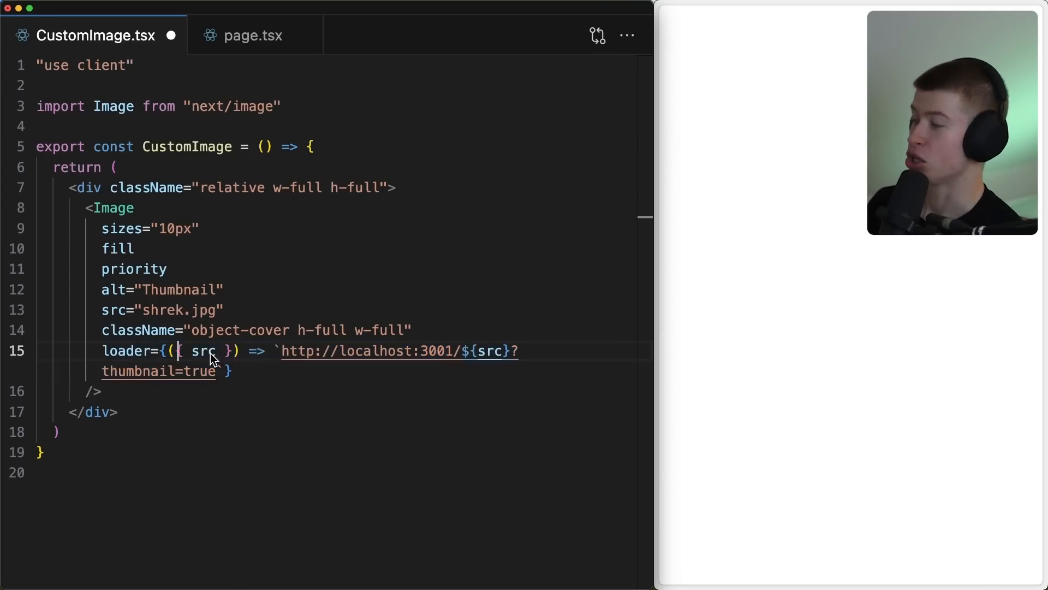
text(,)
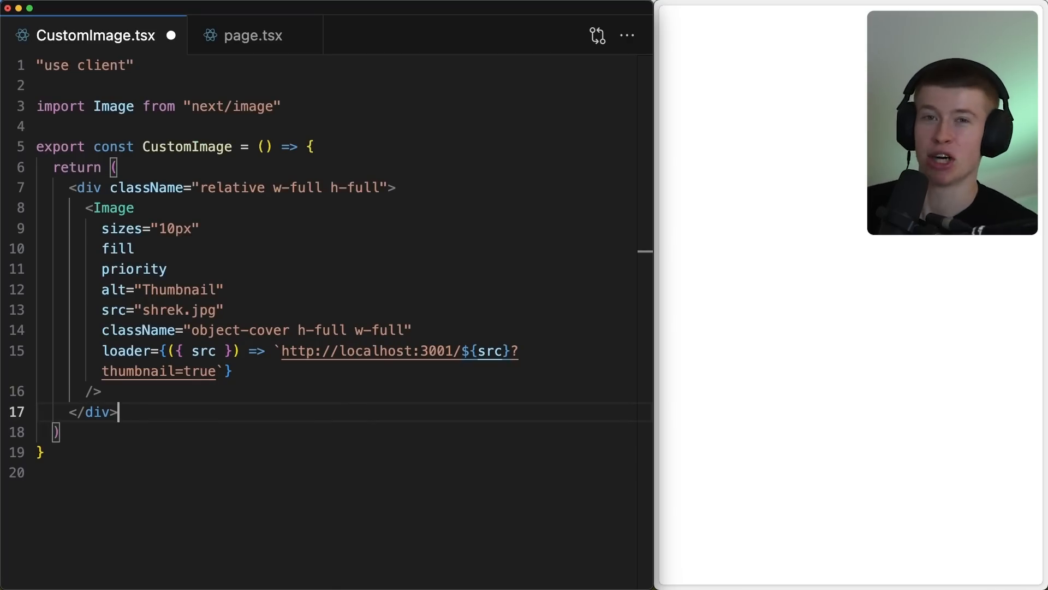
drag(281, 351, 219, 371)
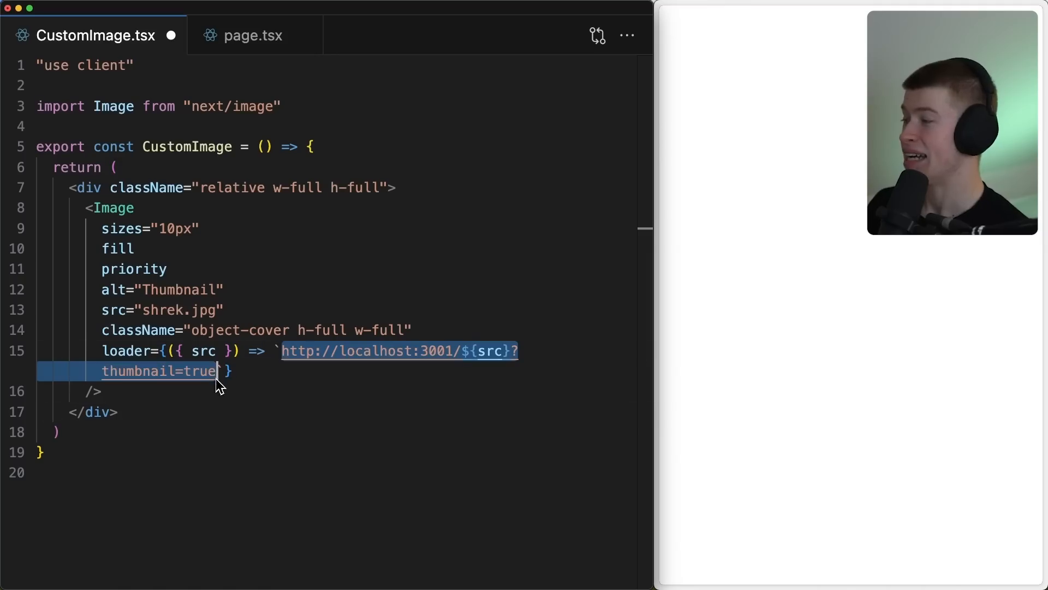
mouse_move(371, 387)
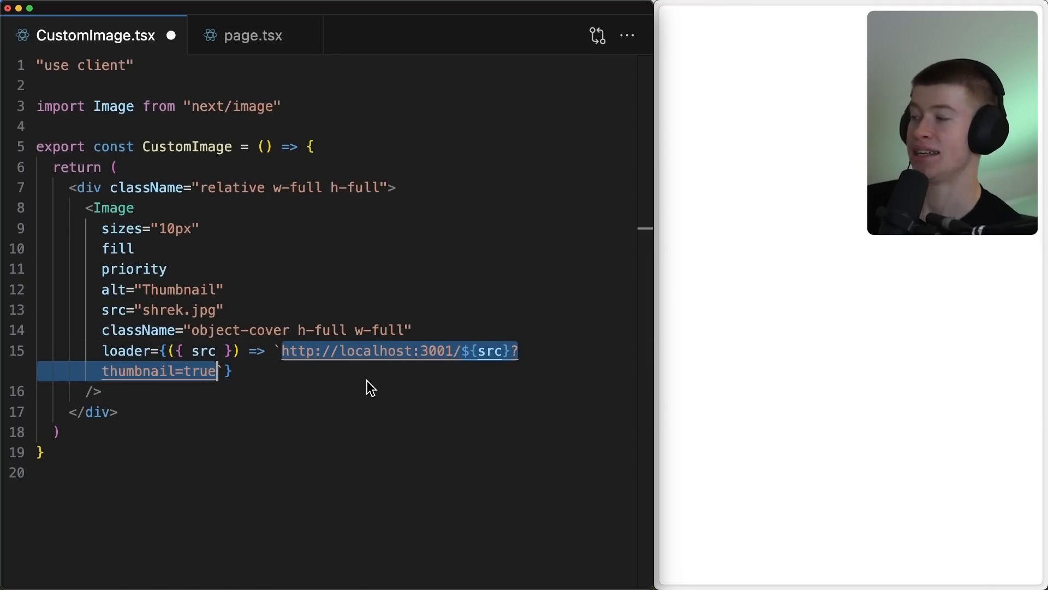
mouse_move(347, 376)
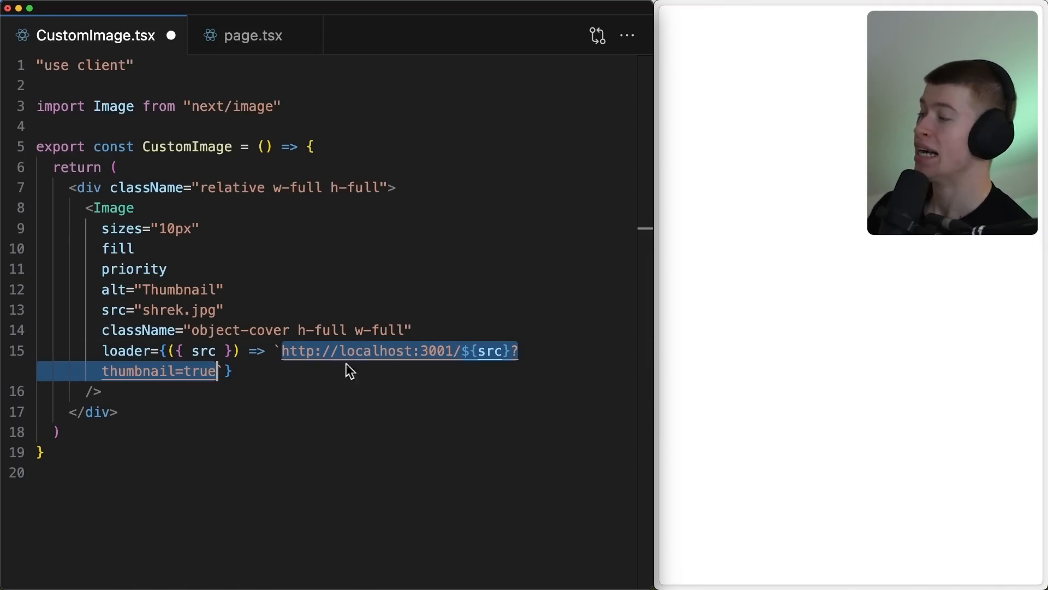
click(135, 249)
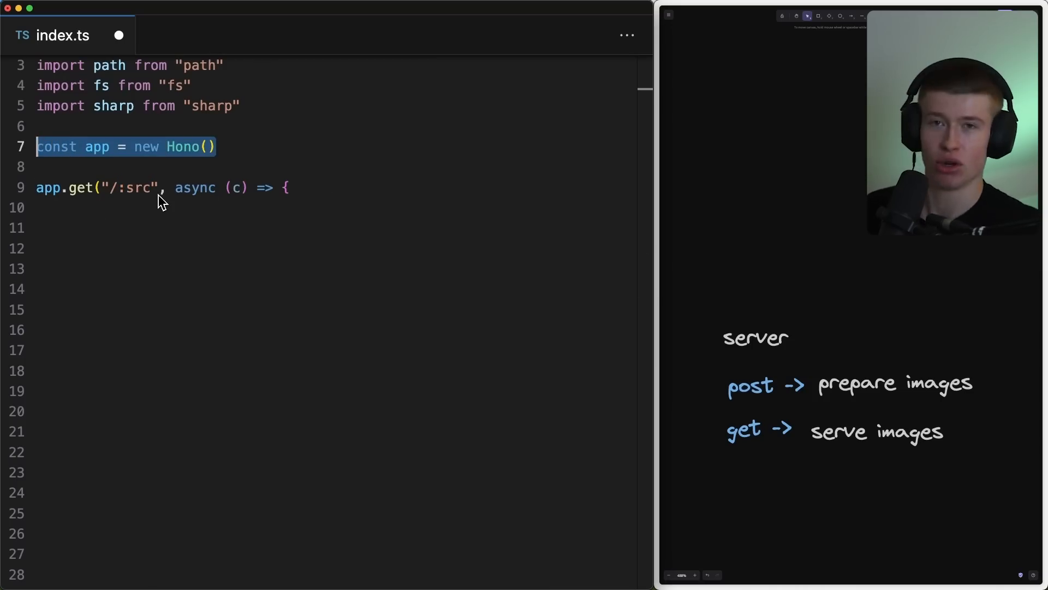
In the thumbnail branch of GET /:src, return new Response(thumbnailImage)
scroll(down, 3)
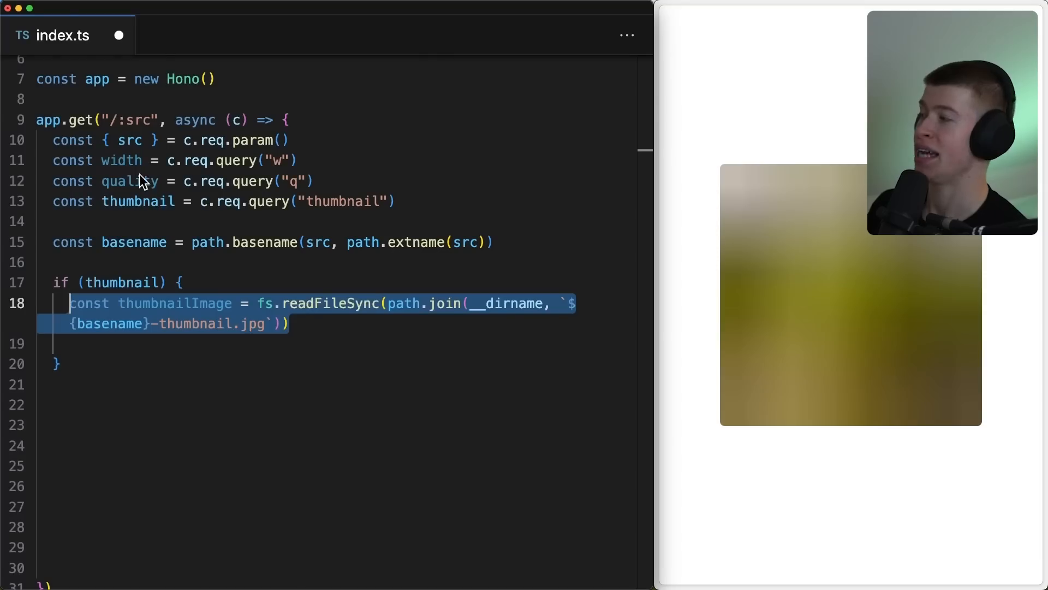
text(return new Response(thumbnailImage))
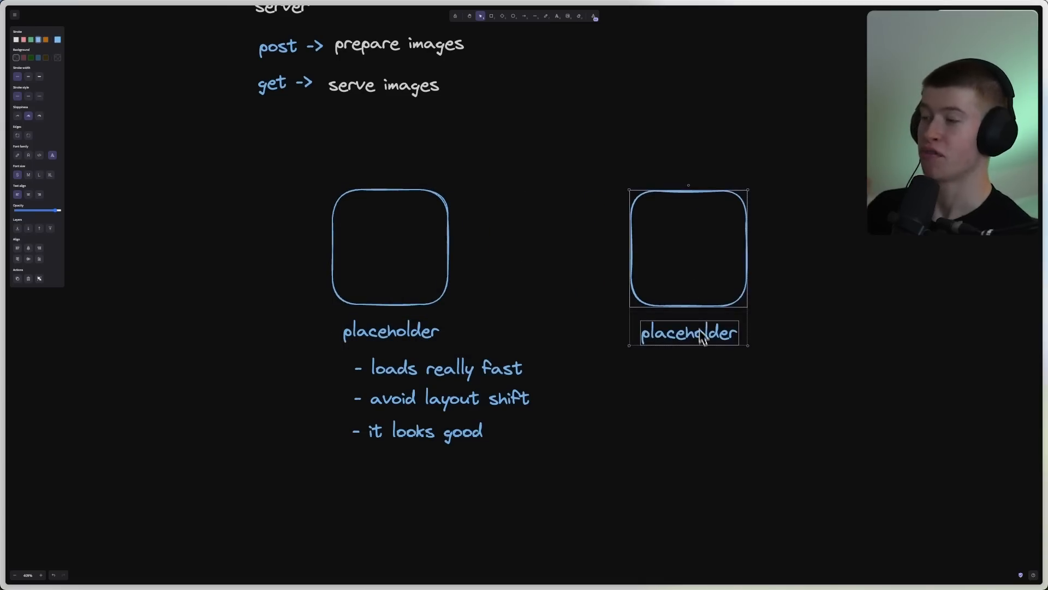
Select the second whiteboard box's 'placeholder' label and start retyping it with 'ma'
double_click(690, 333)
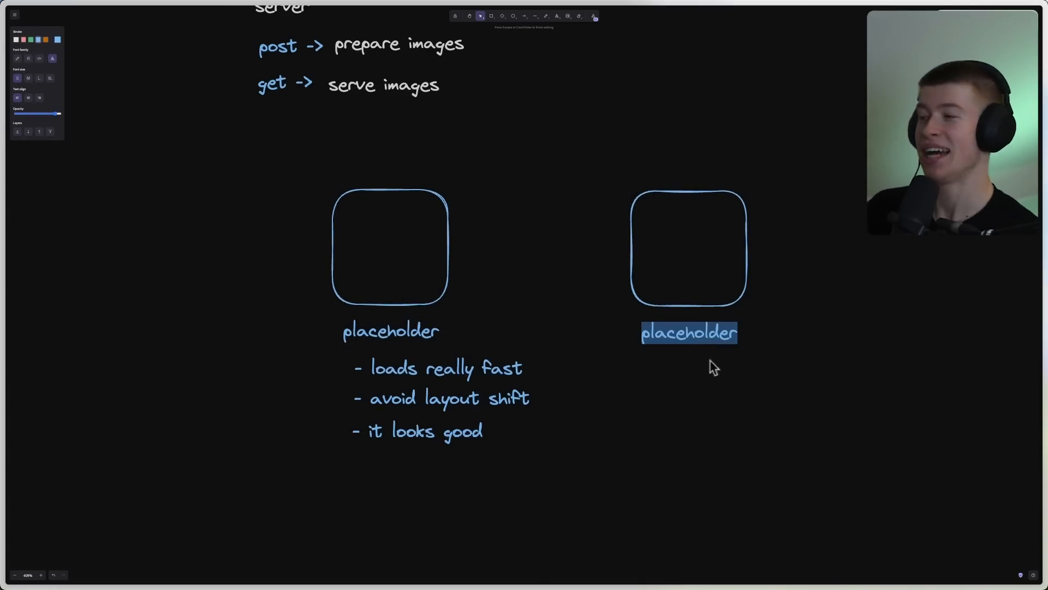
text(ma)
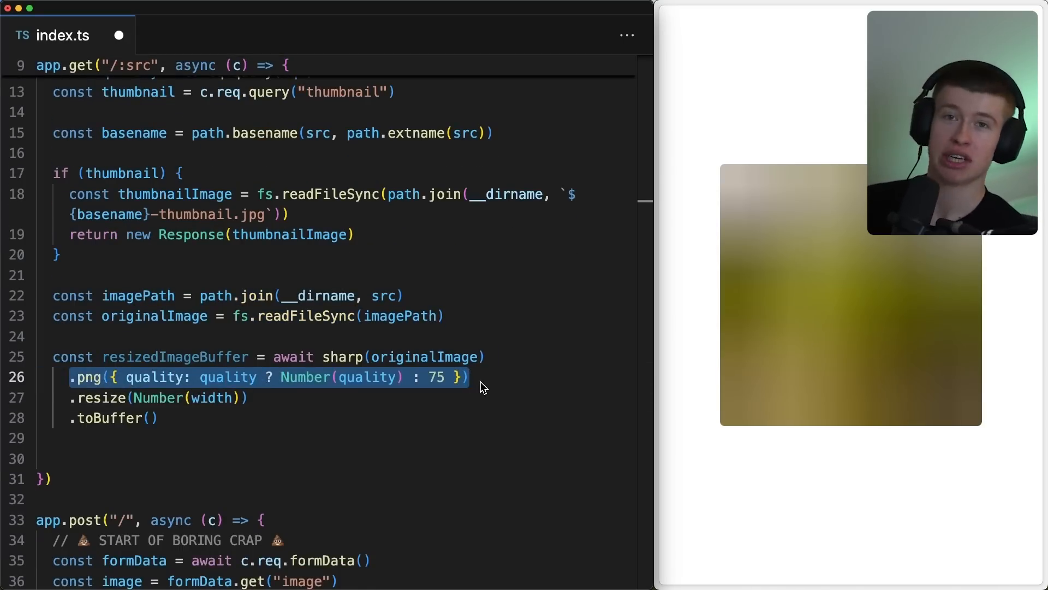
mouse_move(79, 405)
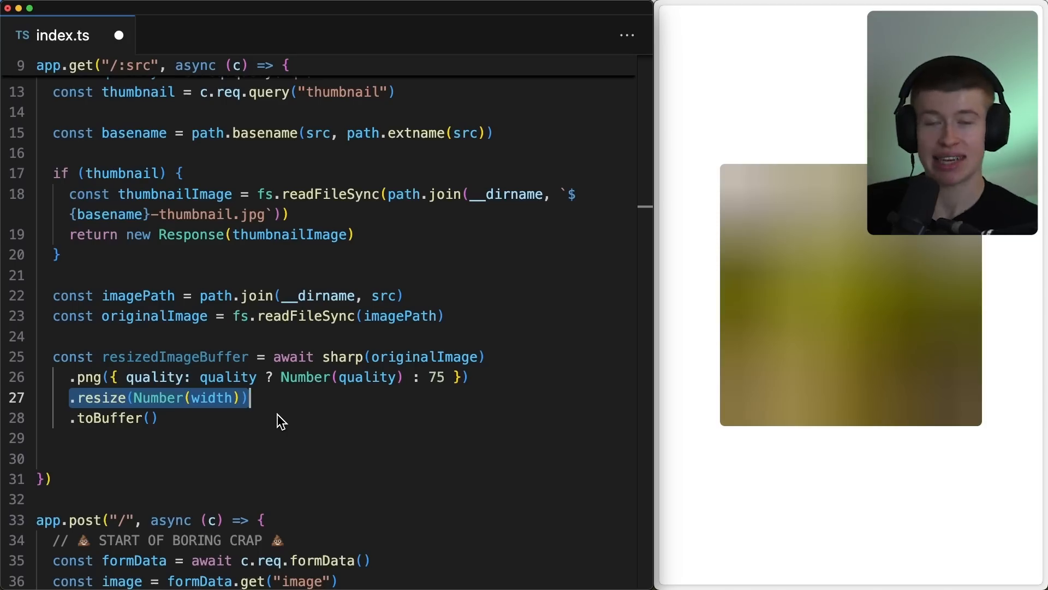
mouse_move(837, 275)
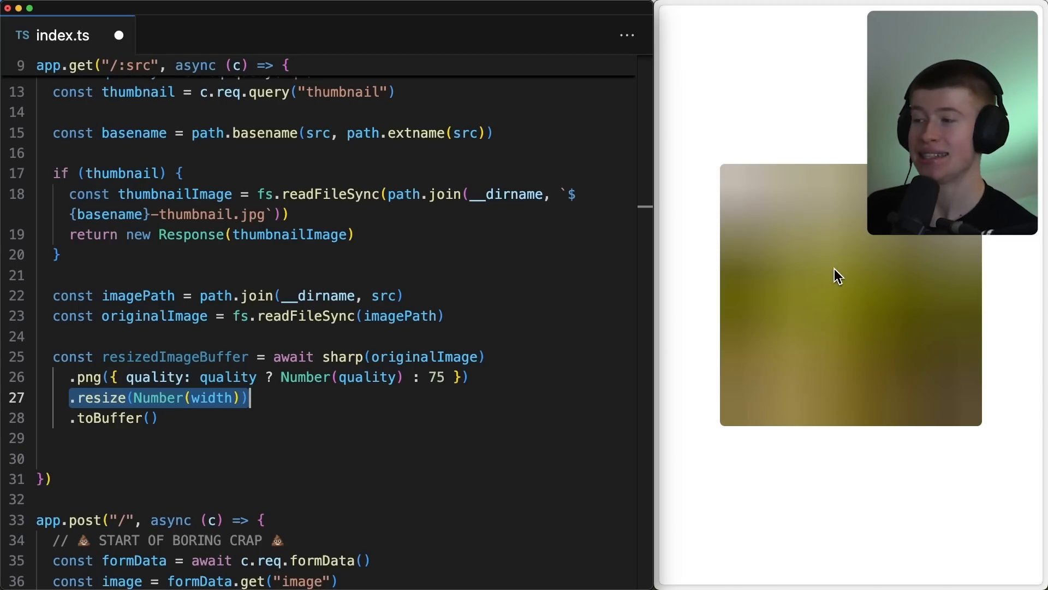
mouse_move(852, 297)
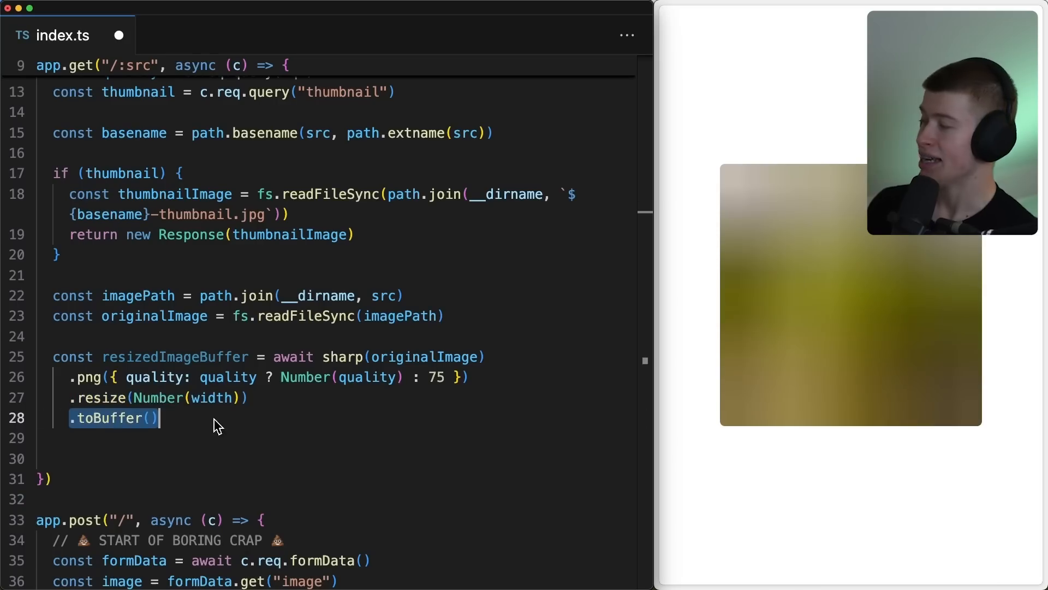
End the resize branch with return new Response(resizedImageBuffer)
text(return new Response(resizedImageBuffer))
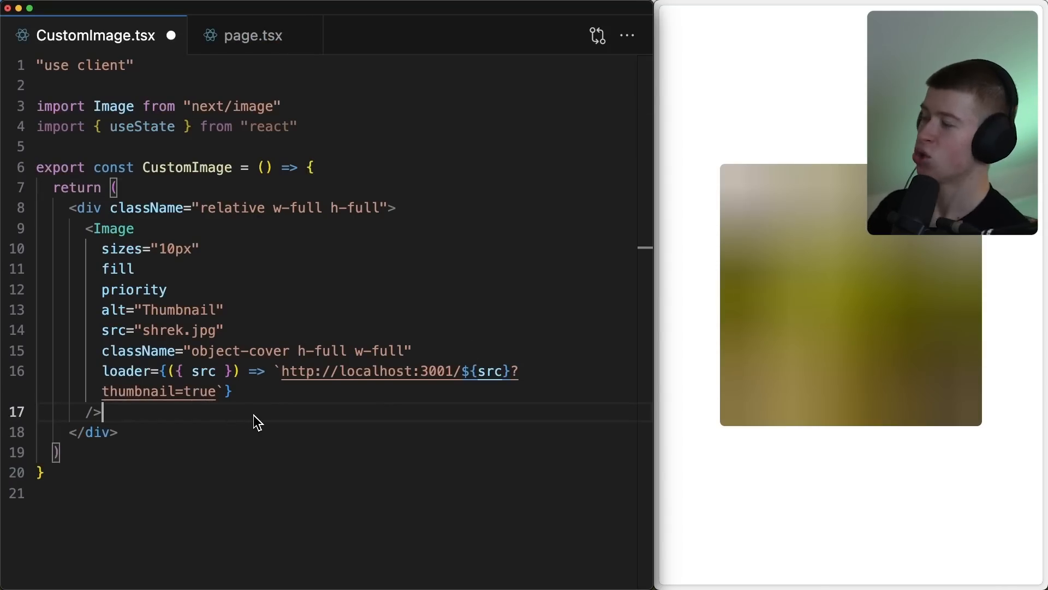
Add a second <Image fill alt="doesntmatter" src="shrek.jpg" loader> and browse the loader's IntelliSense parameters
text(<Image  />)
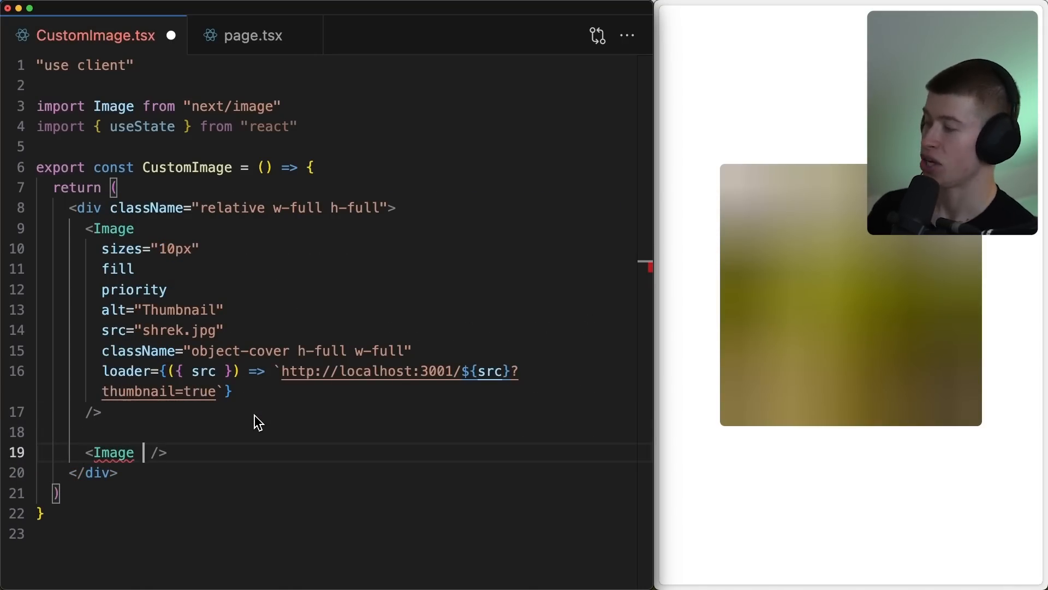
text(fill alt="doesntmatter")
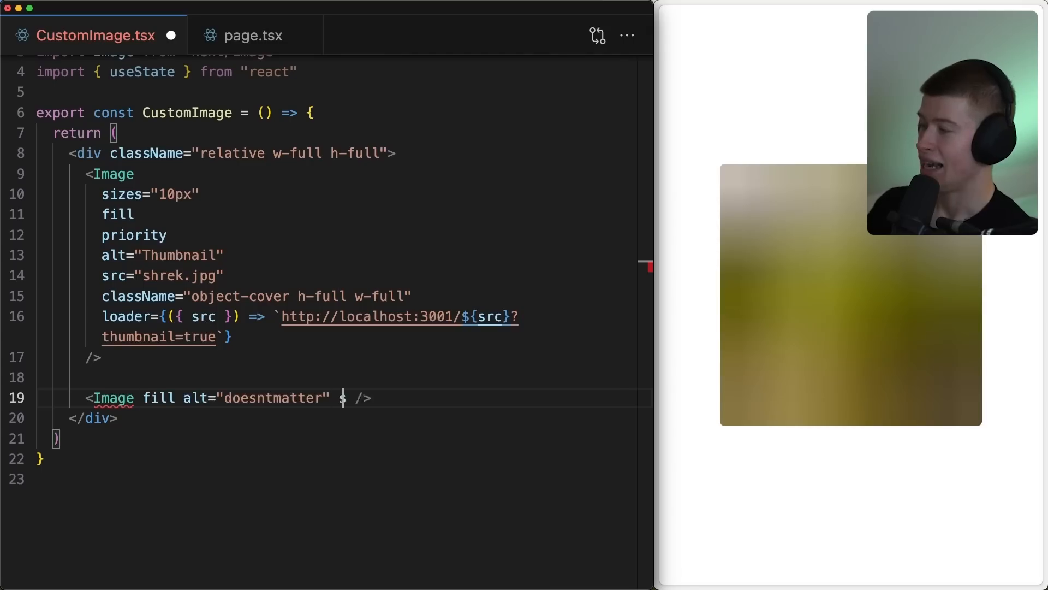
text(src="")
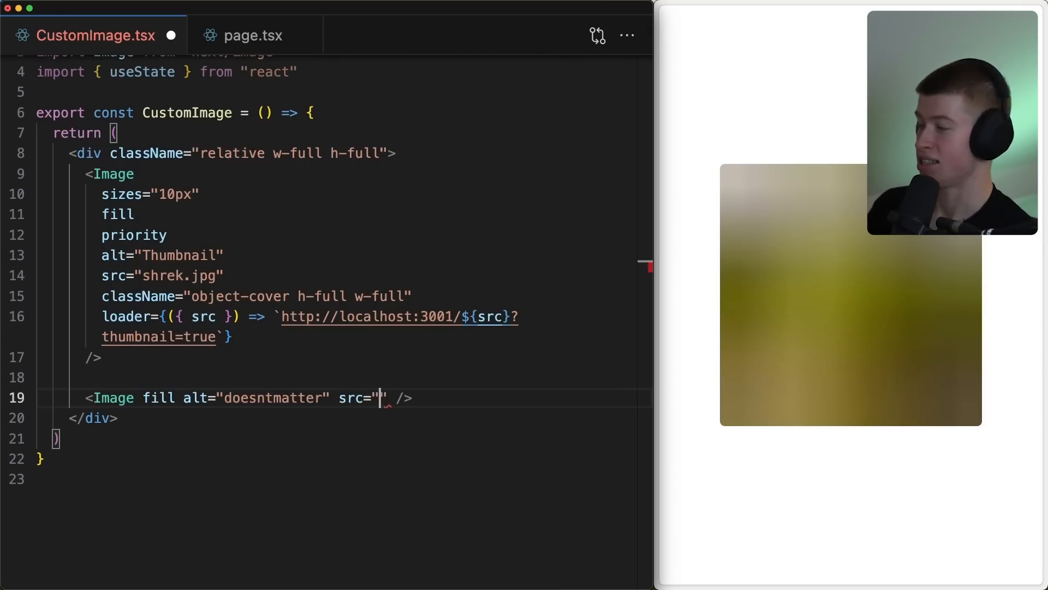
text(shrek)
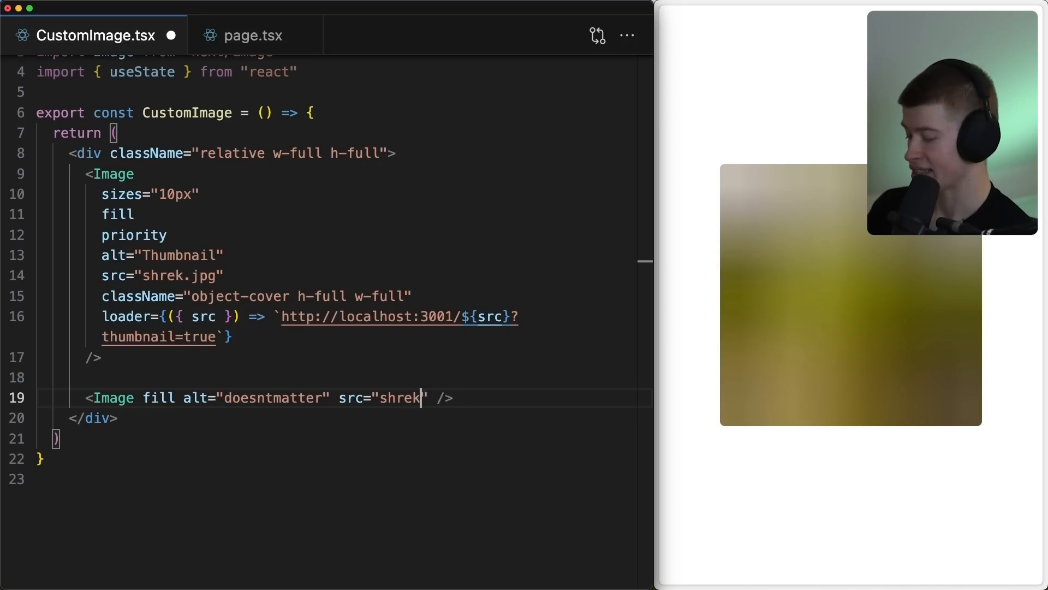
text(.jpg)
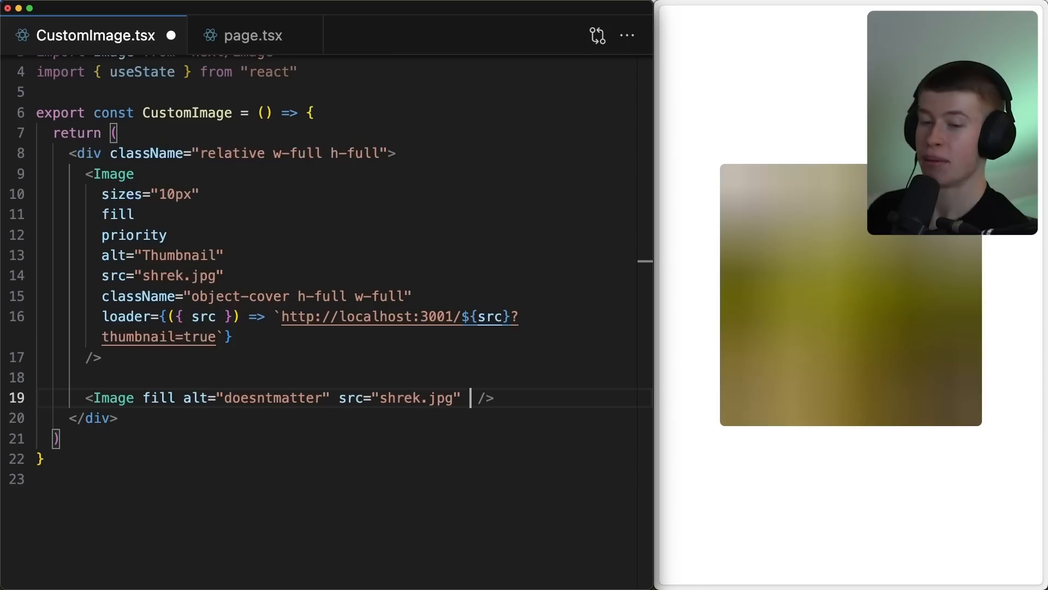
text(loader?)
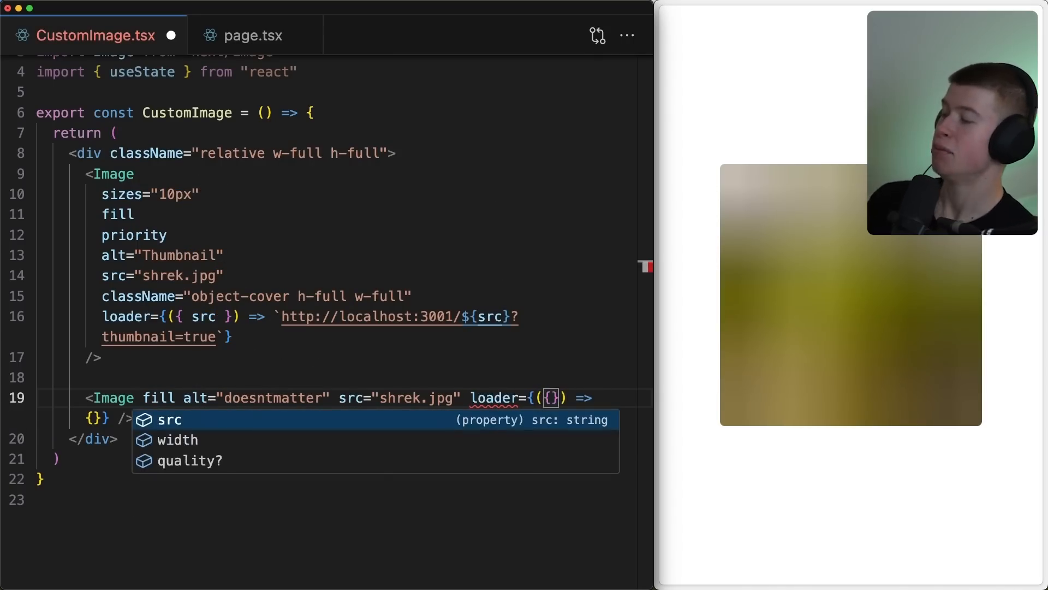
key(Down)
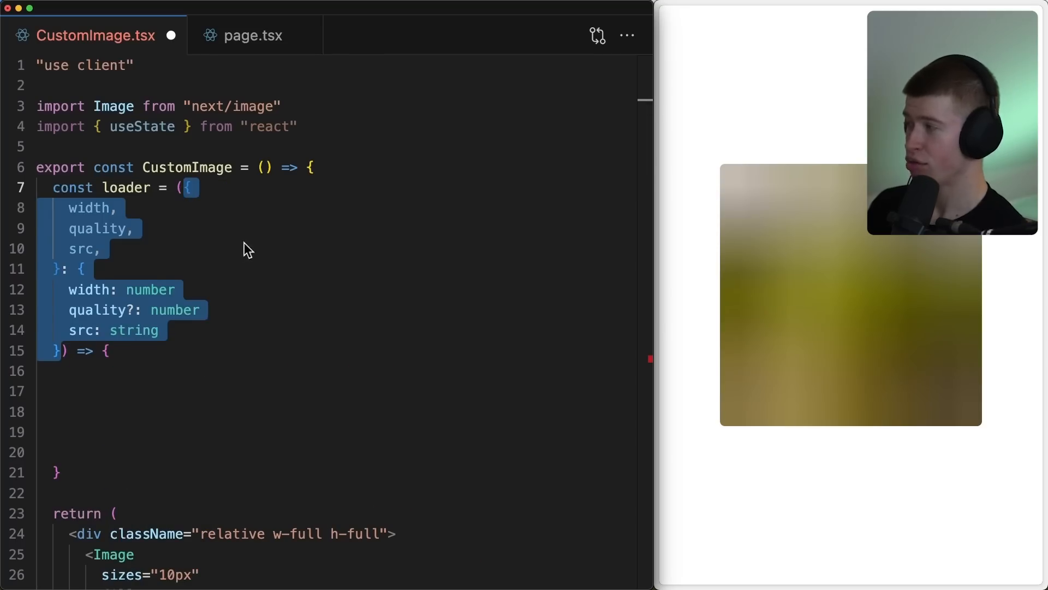
mouse_move(227, 236)
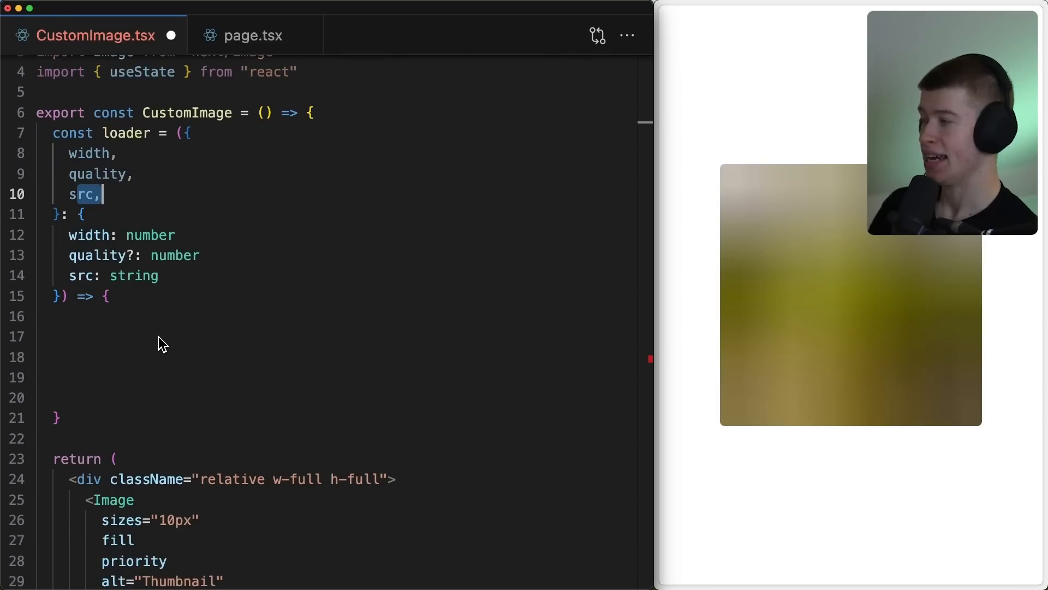
text(const props = [`w=${width}`])
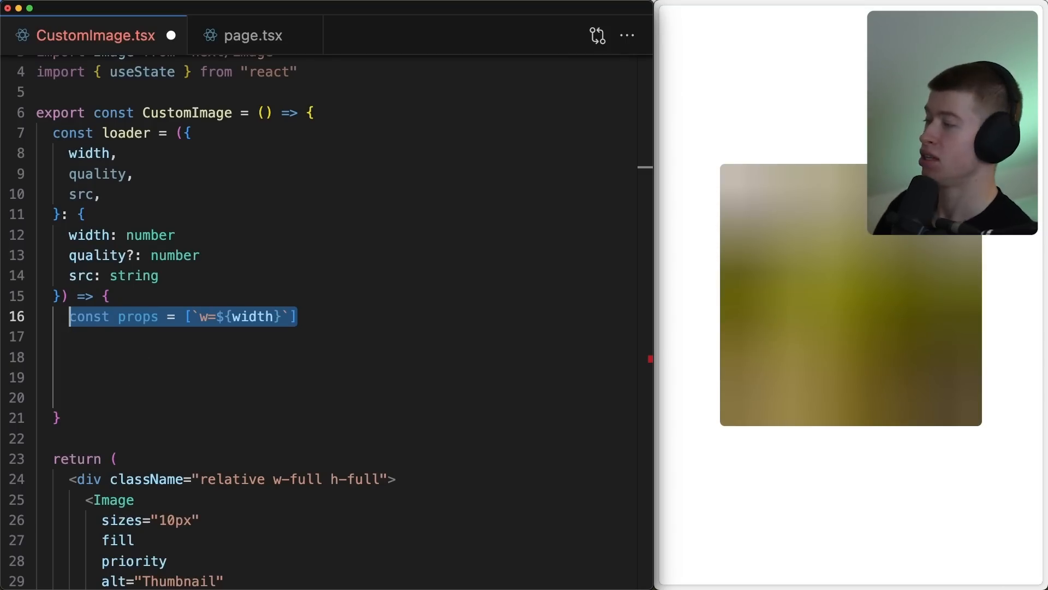
text(if (quality) props.push(`q=${quality}`))
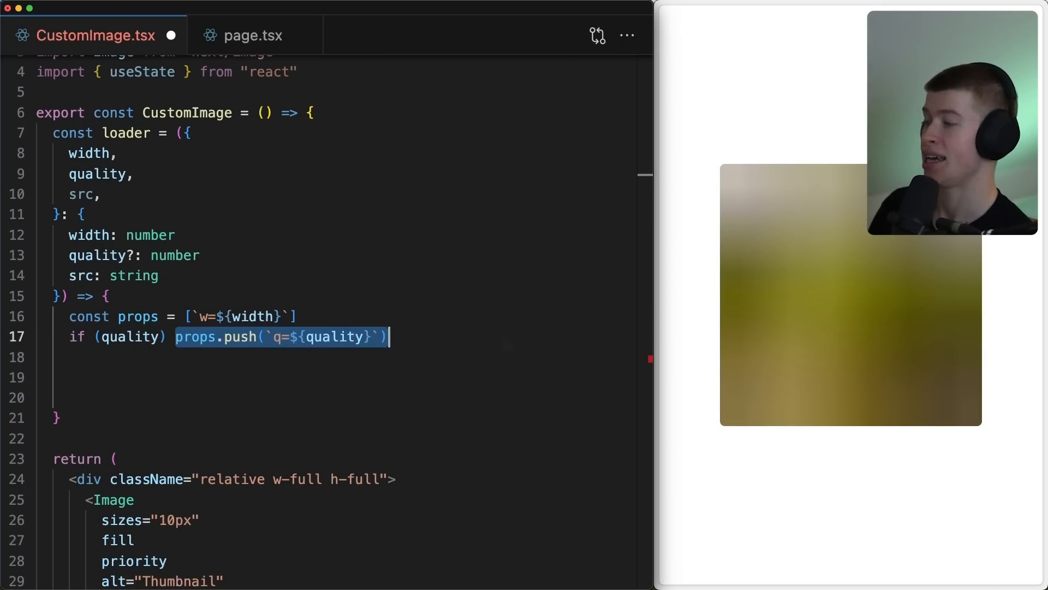
text(const queryStr = props.join("&"))
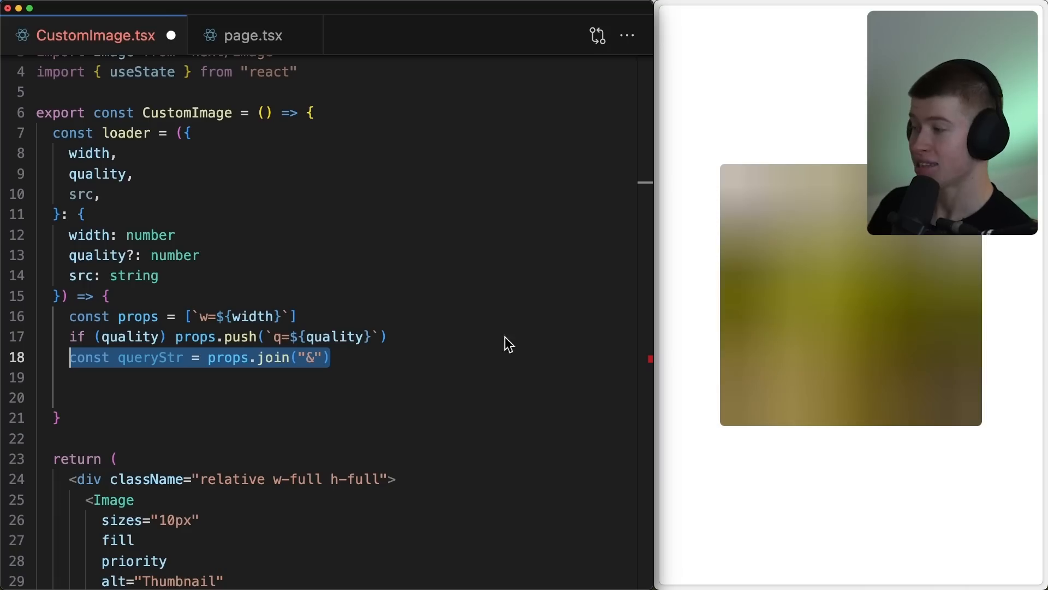
text(return `http://localhost:3001/${src}?${queryStr}`)
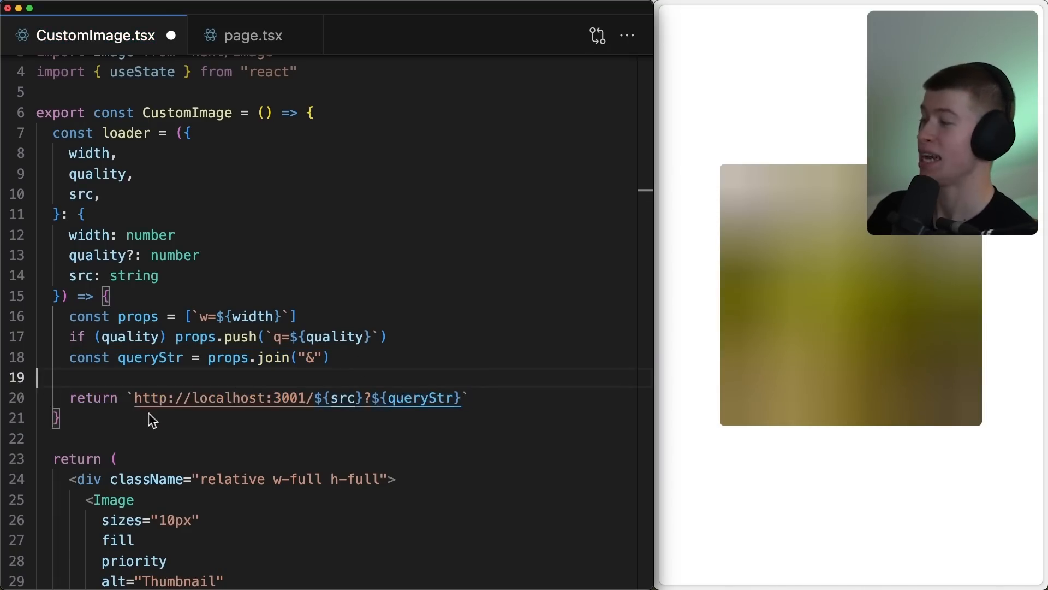
drag(133, 397, 324, 397)
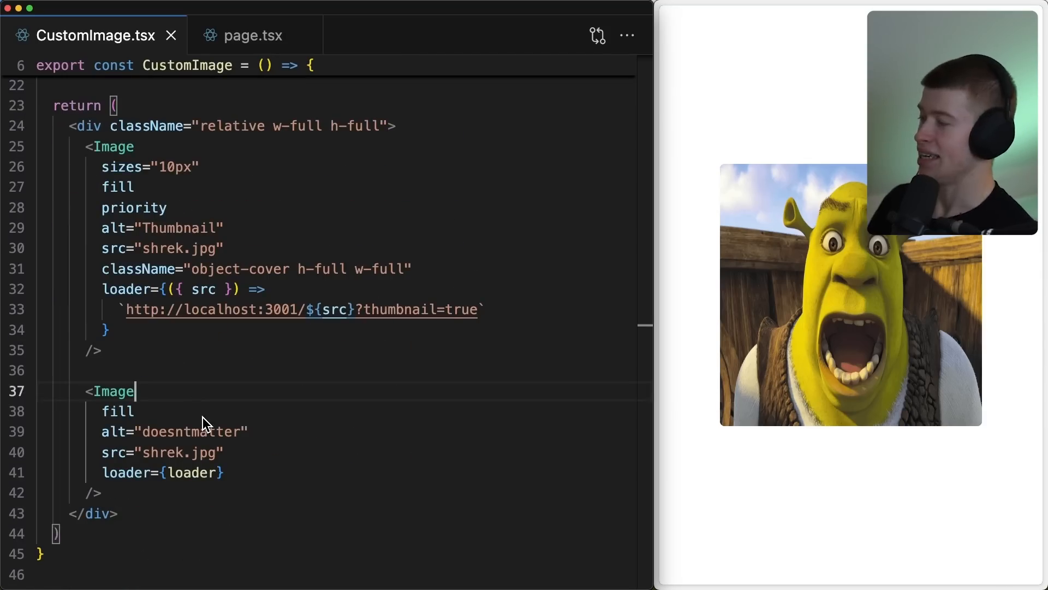
Give the second Image a className attribute while wiring it to the custom loader
text(className="")
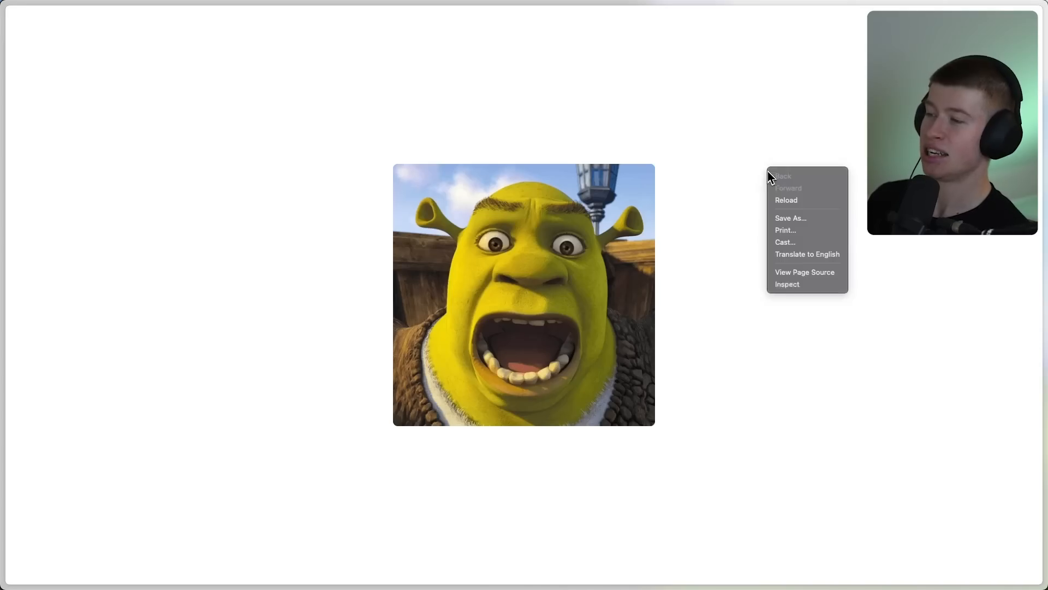
Inspect the Network Img requests: the thumbnail jpeg and the full shrek.jpg?w=640 image
click(787, 284)
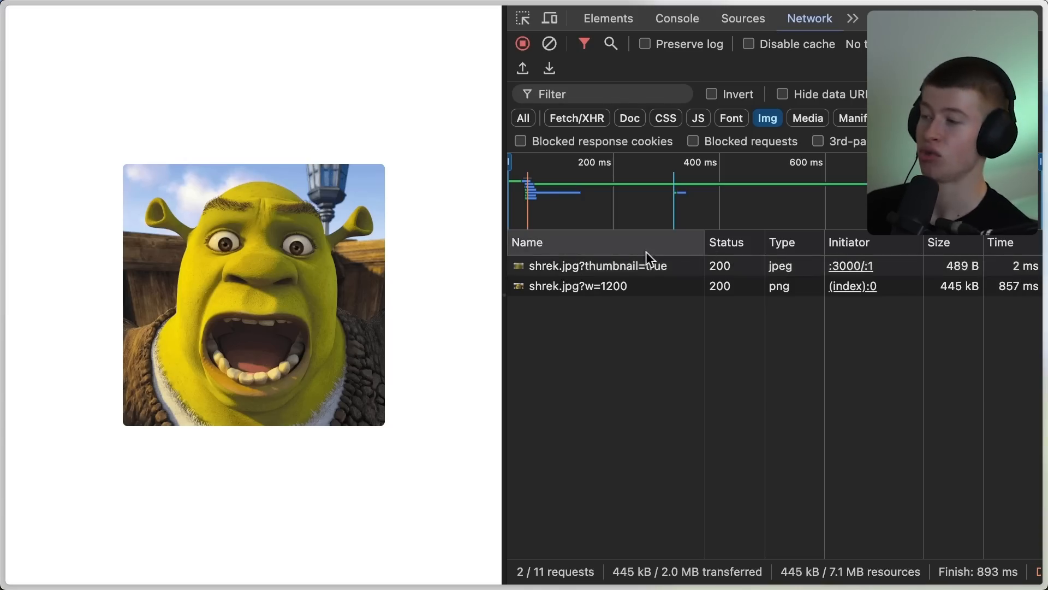
click(594, 266)
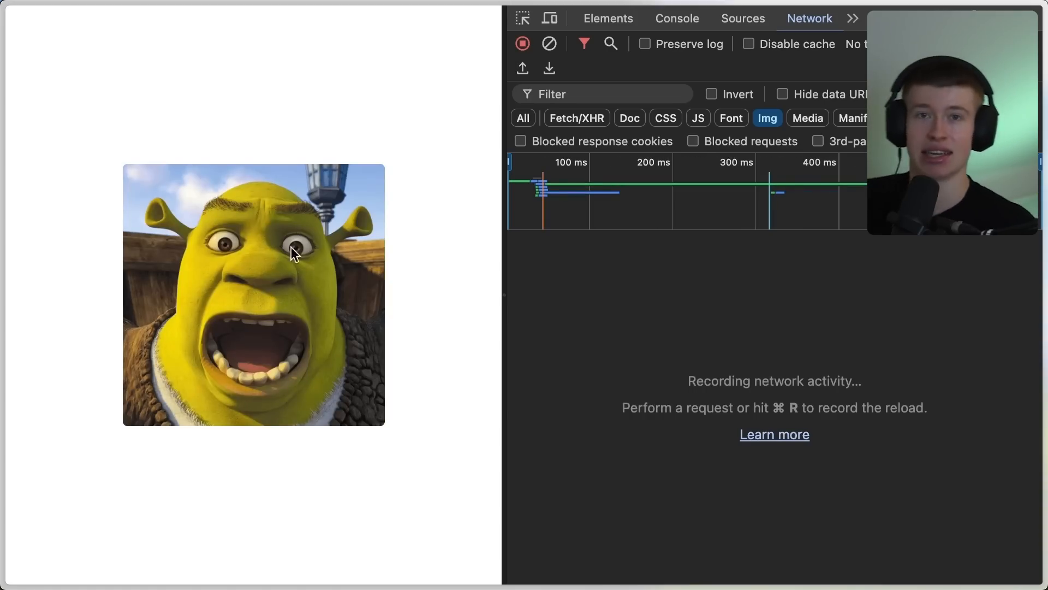
click(568, 286)
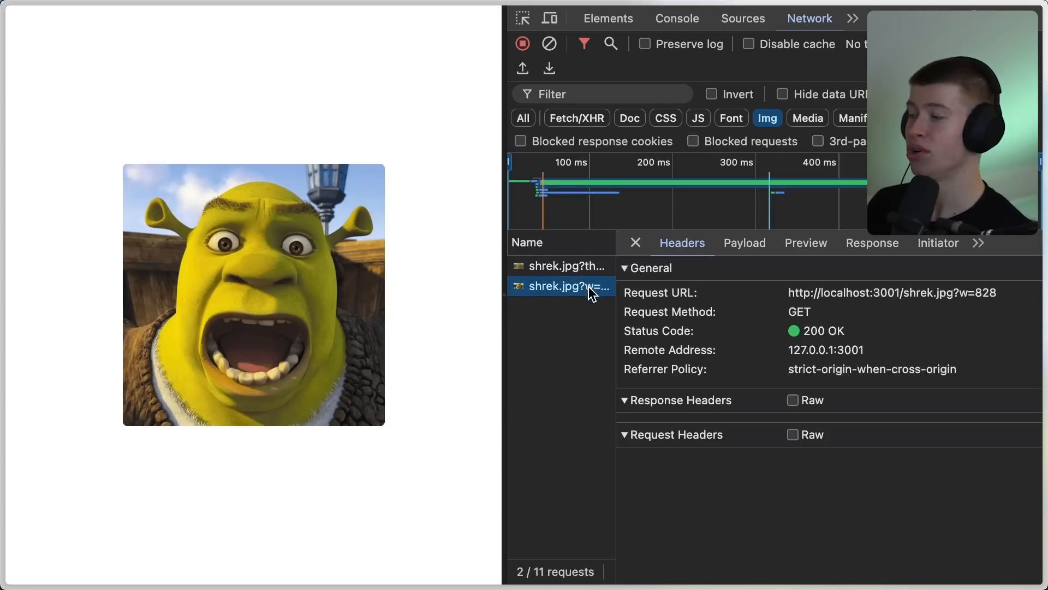
click(675, 399)
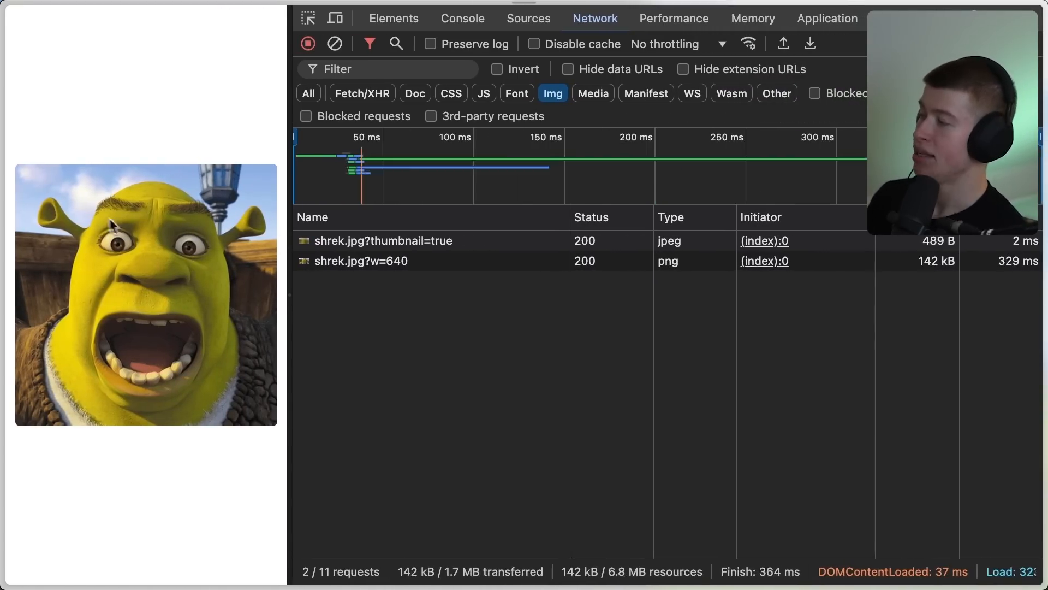
mouse_move(415, 281)
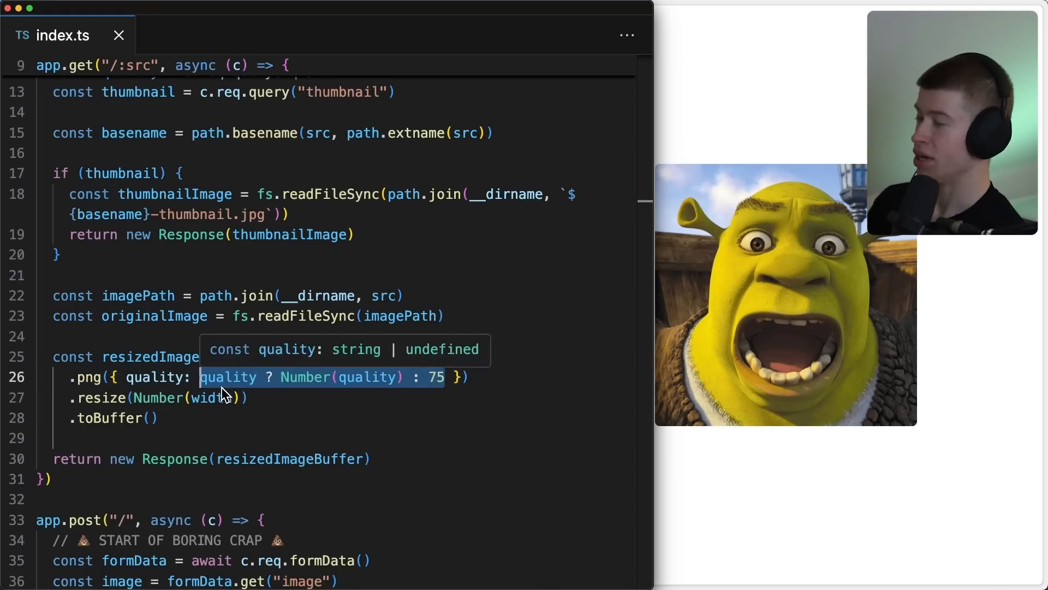
Hard-code the .png() quality to 0 in index.ts to see a posterized Shrek
text(0 }))
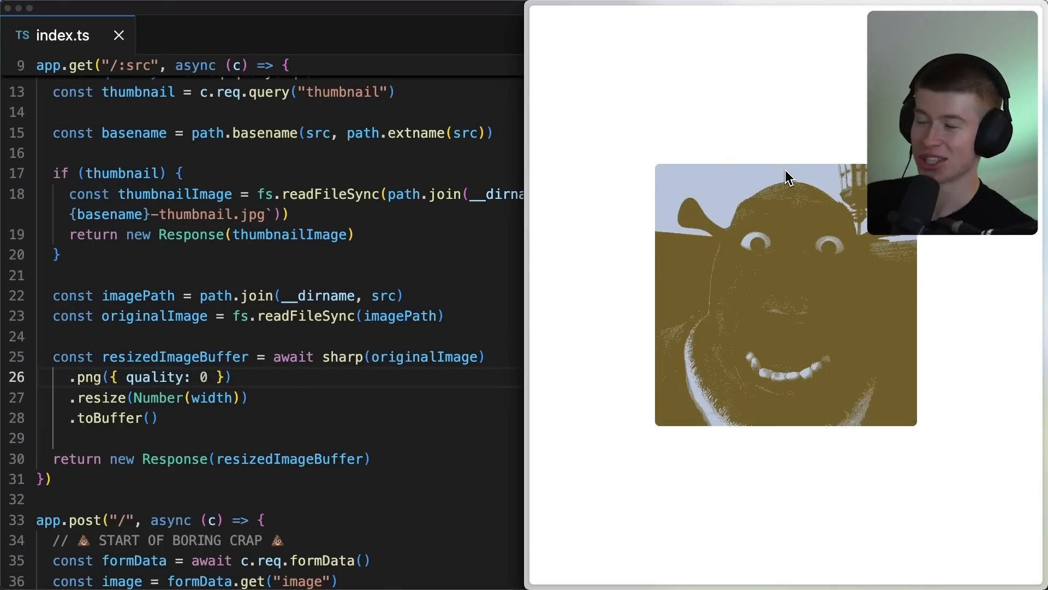
mouse_move(824, 254)
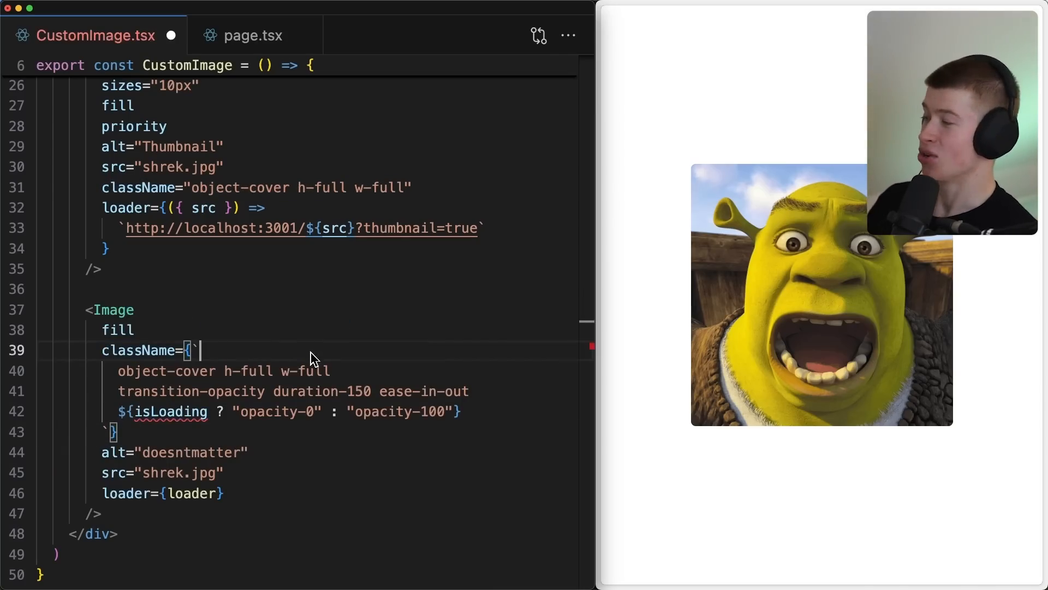
Add an isLoading state with useState(true) driving the transition-opacity classes
double_click(170, 411)
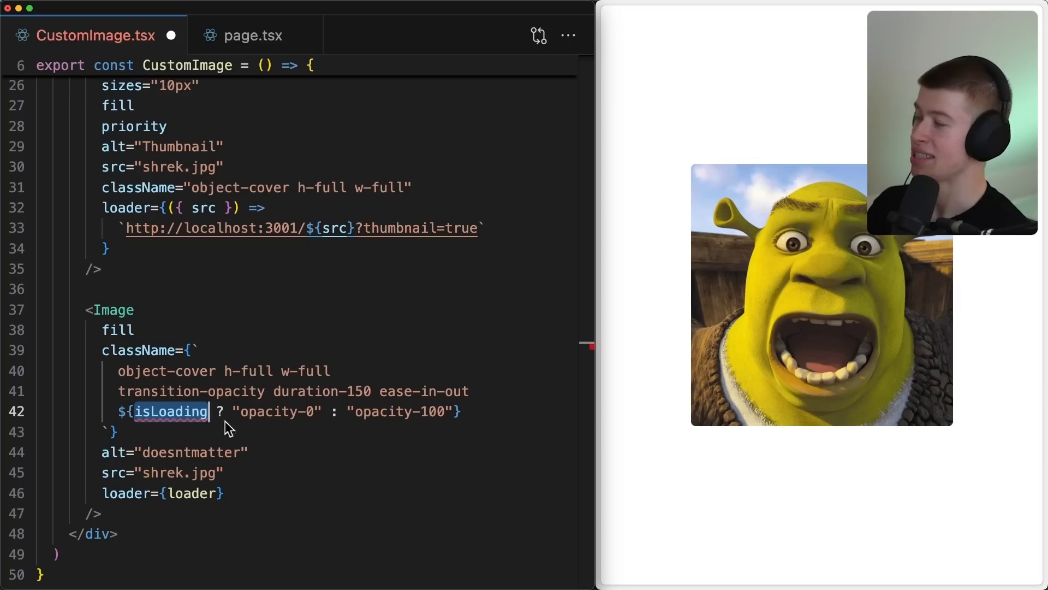
double_click(278, 412)
text(const [isLoading, setIsLoading] = useState(true))
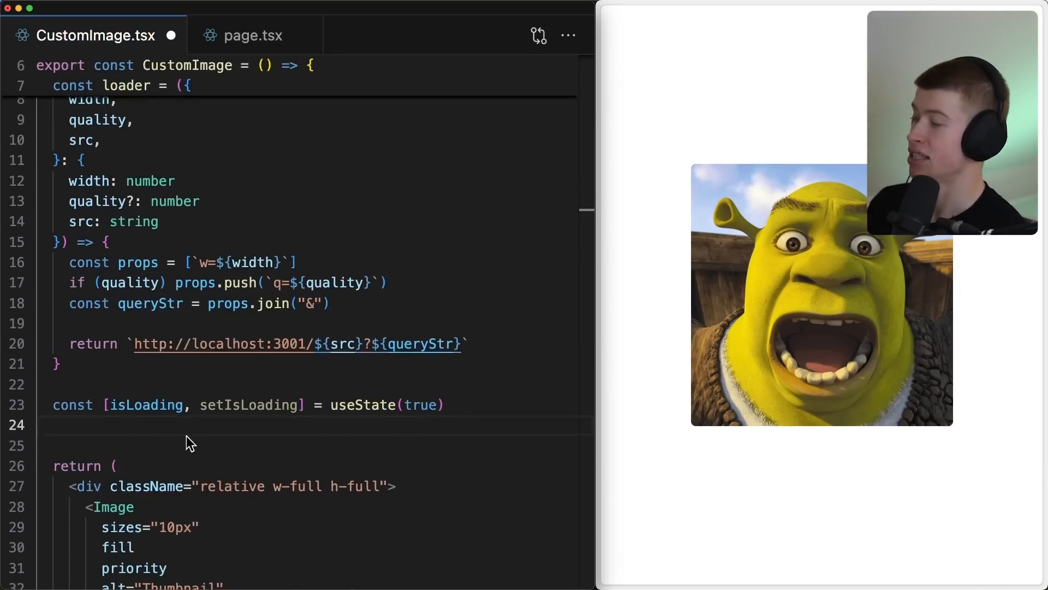
scroll(down, 3)
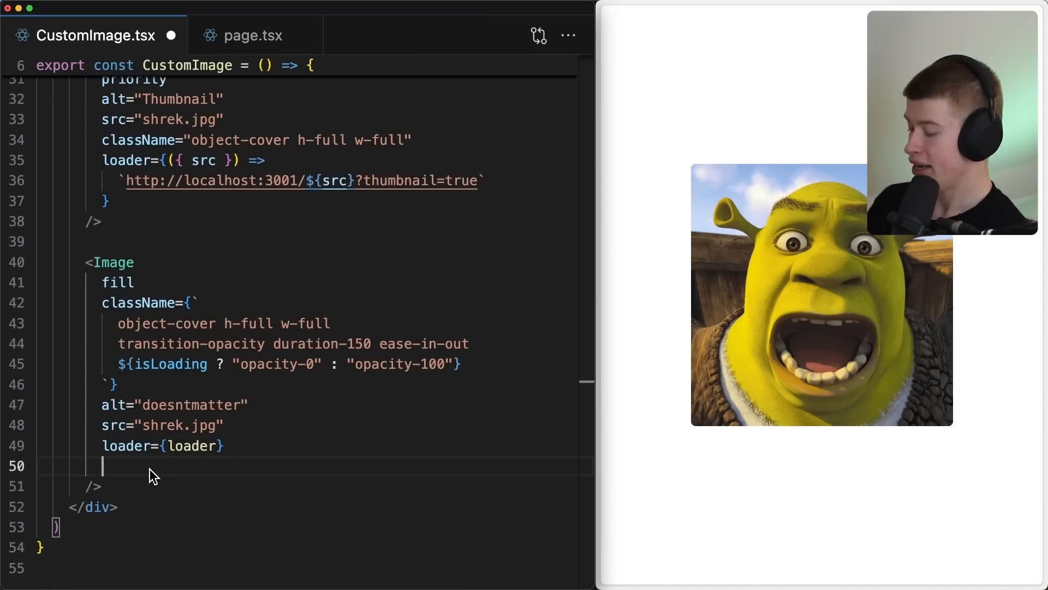
Clear loading via onLoadingComplete={() => setIsLoading(false)} and set duration-100
text(onloadingComplete={() ?=)
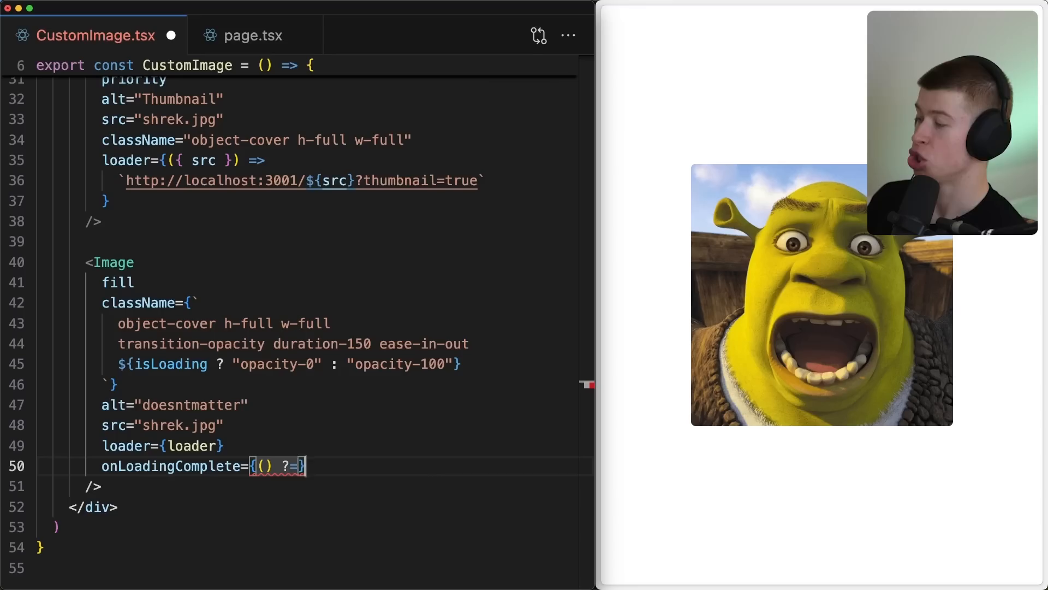
text(=> setLoading(false)
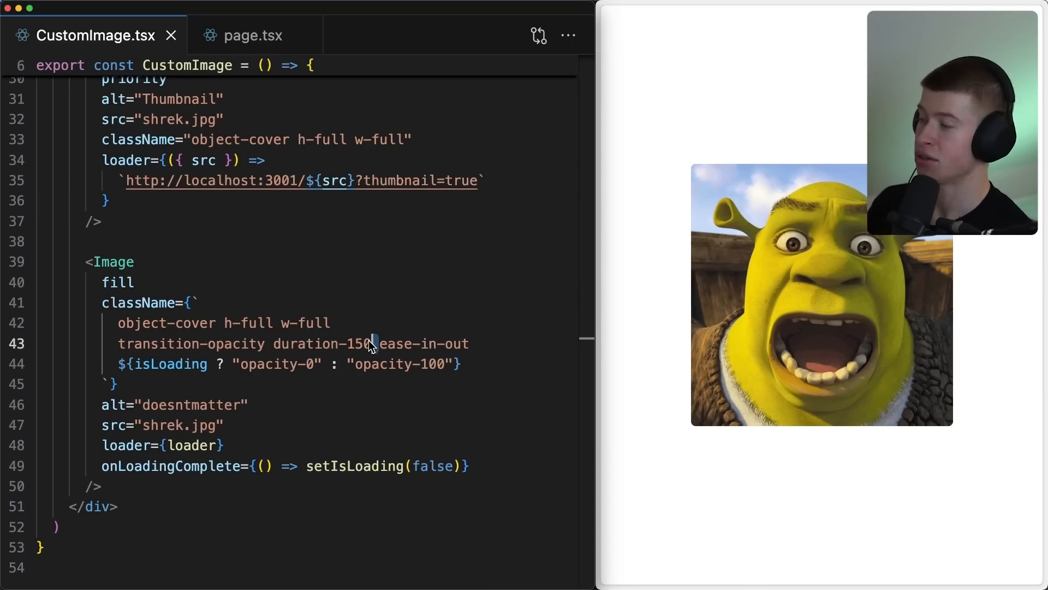
text(100)
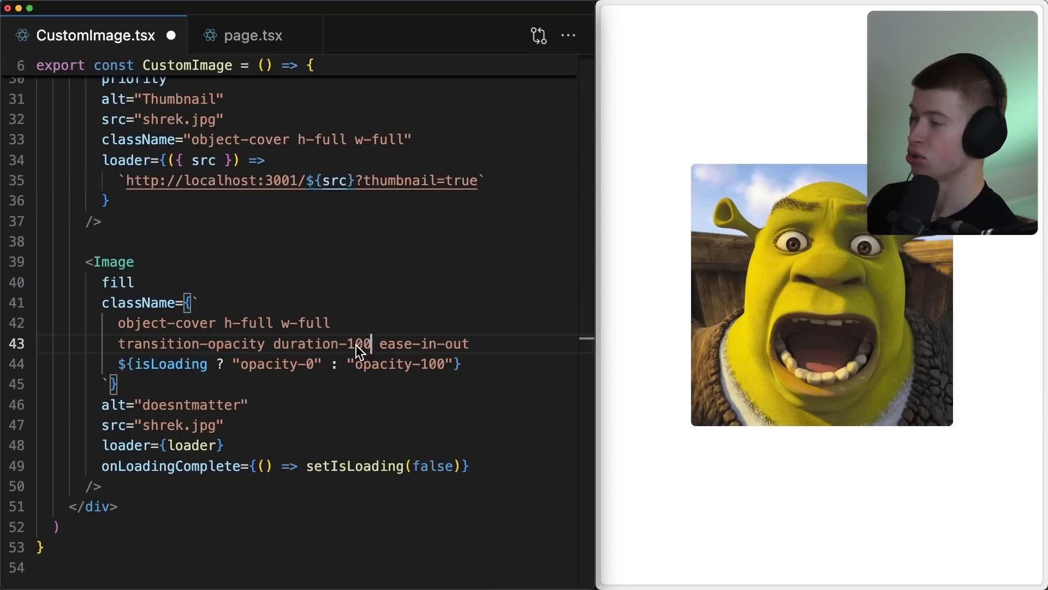